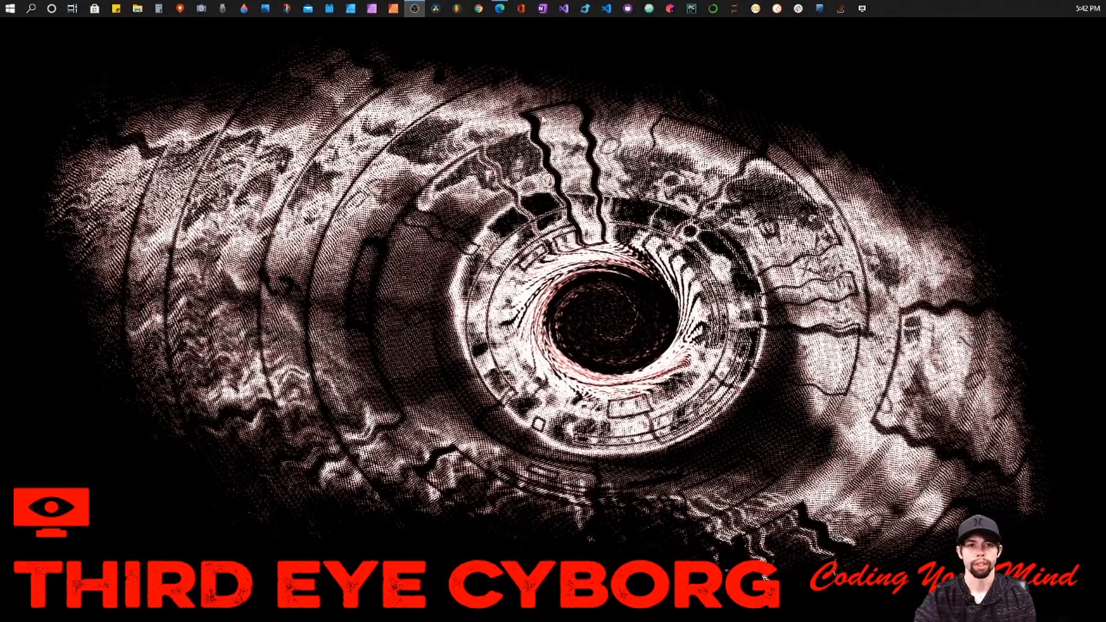
Step: Show the Python history article and scroll past the logo to the 1989 Guido van Rossum origins
{"action": "left_click", "coordinate": [499, 9]}
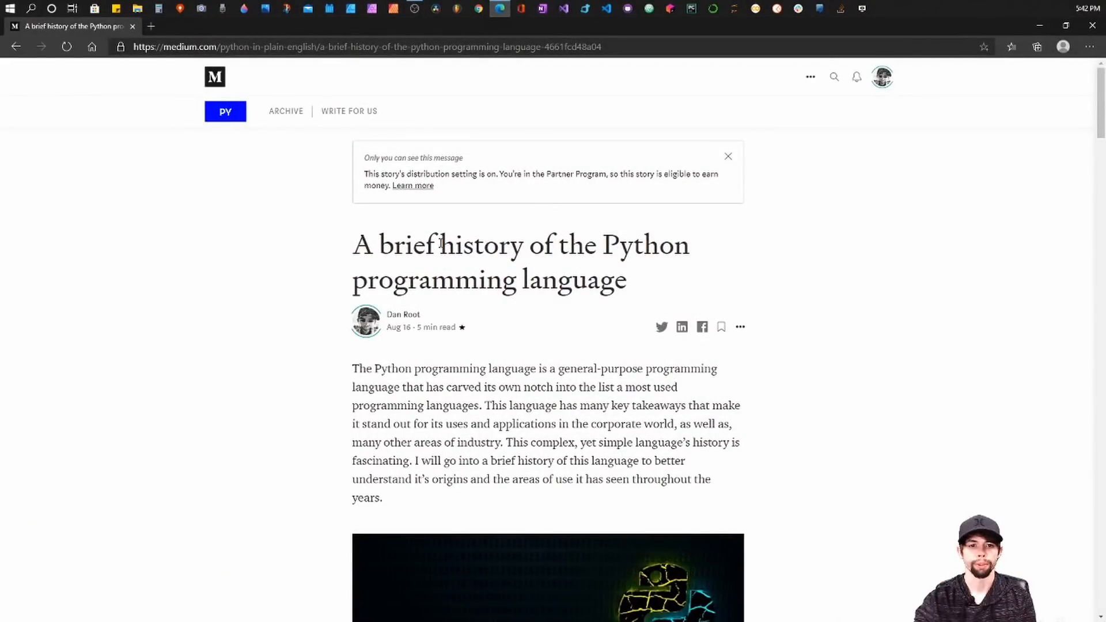
{"action": "mouse_move", "coordinate": [777, 301]}
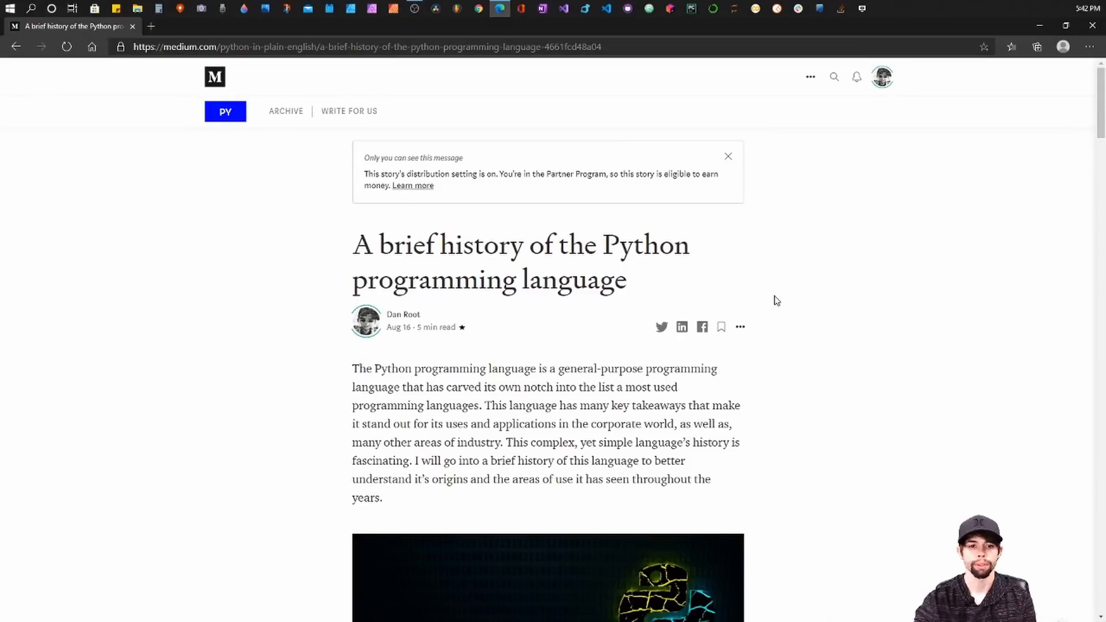
{"action": "mouse_move", "coordinate": [928, 328]}
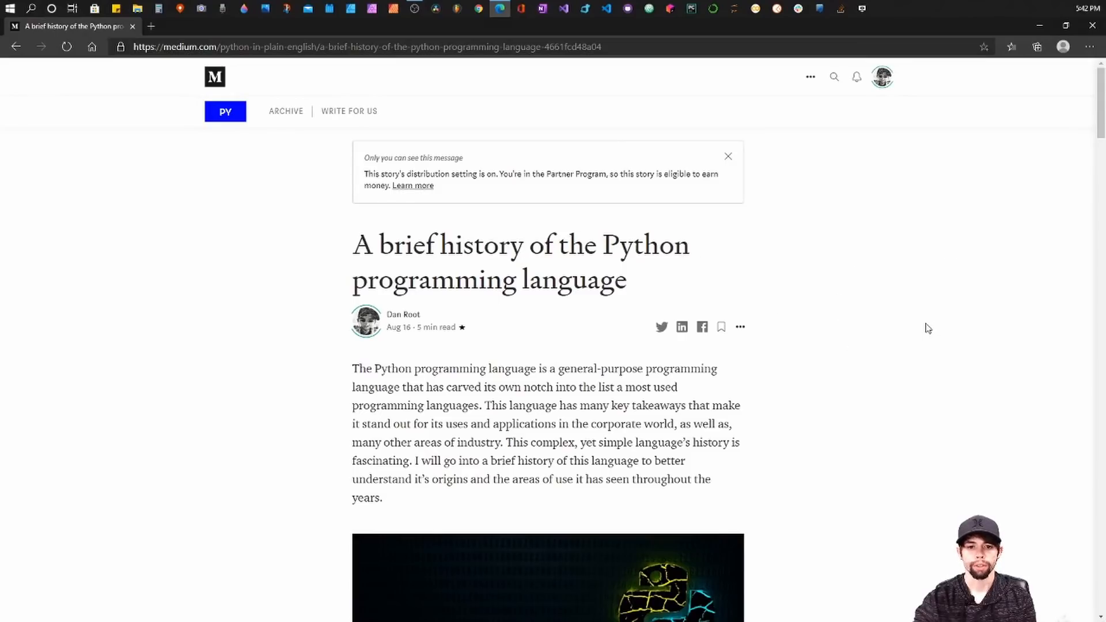
{"action": "mouse_move", "coordinate": [882, 302]}
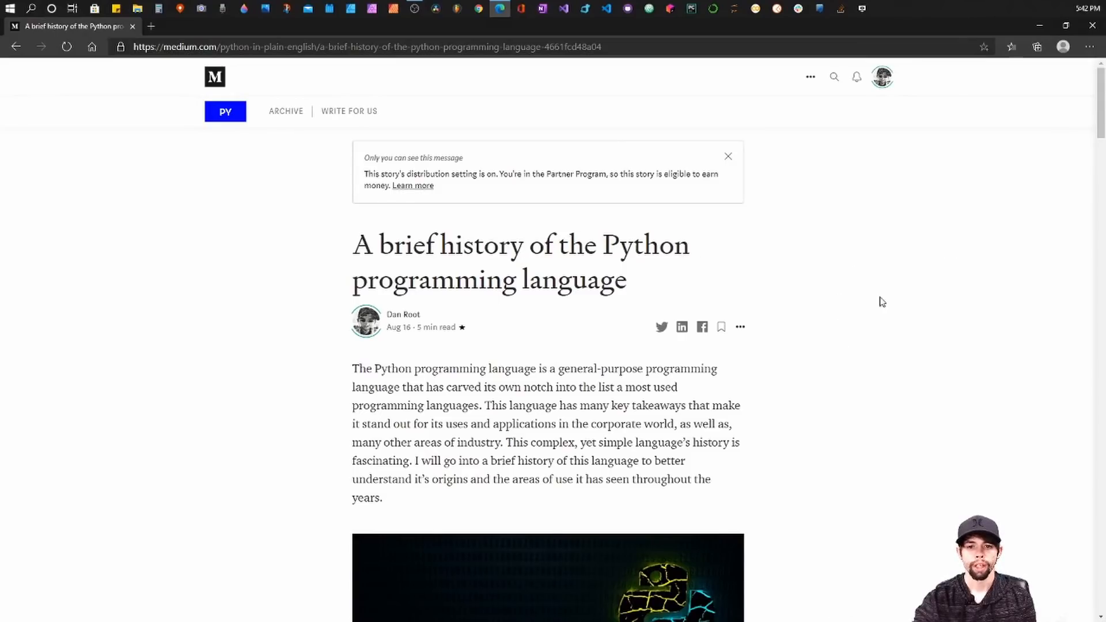
{"action": "mouse_move", "coordinate": [908, 372]}
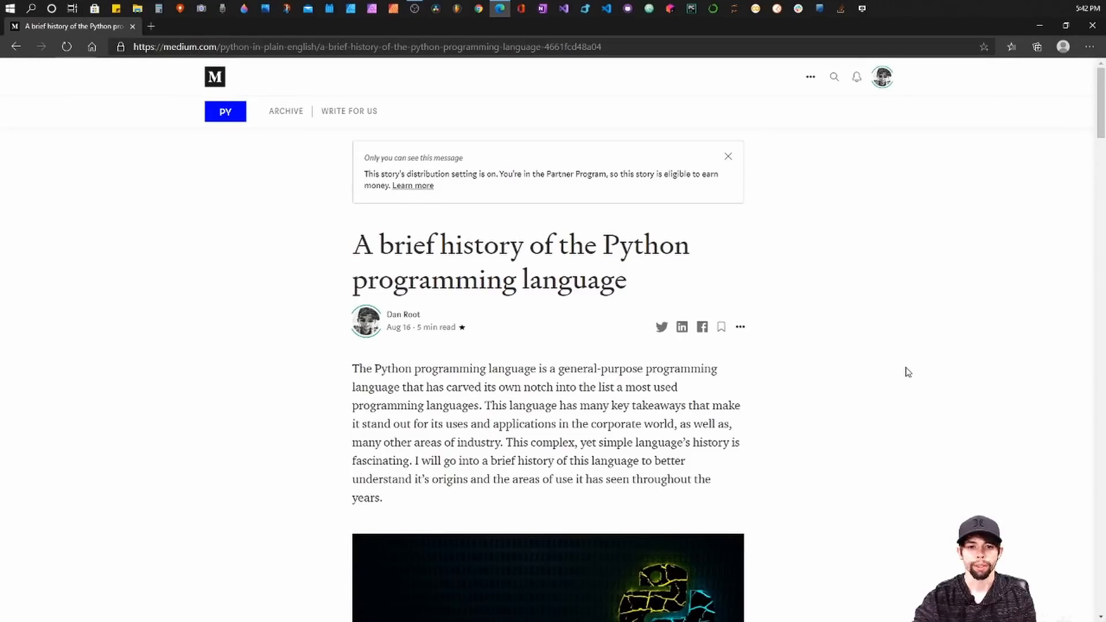
{"action": "scroll", "scroll_direction": "down", "scroll_amount": 3}
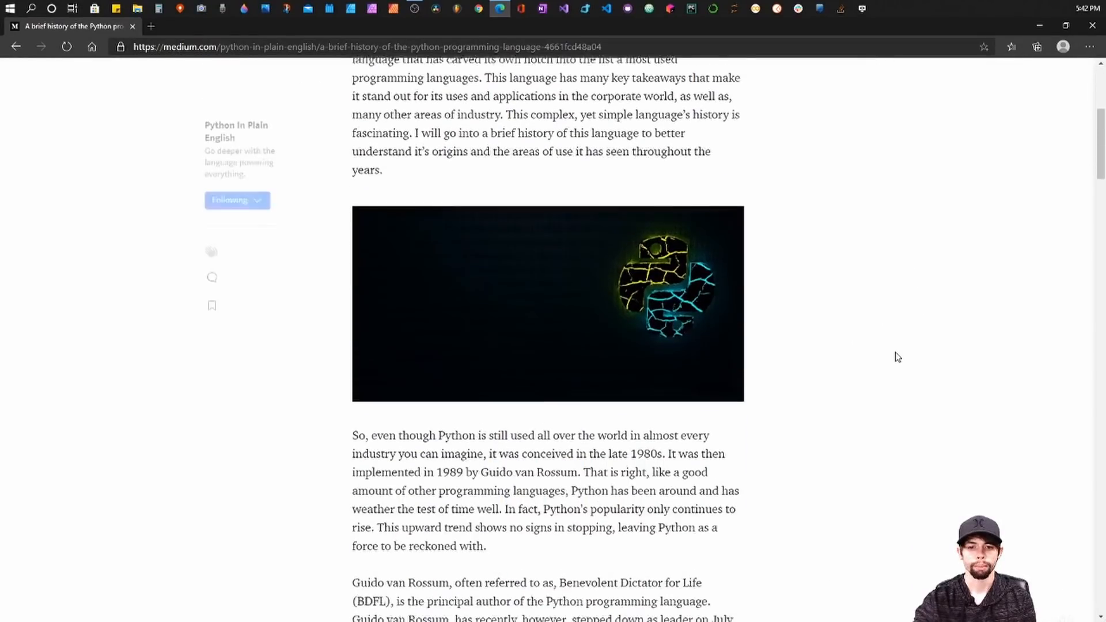
{"action": "scroll", "scroll_direction": "down", "scroll_amount": 3}
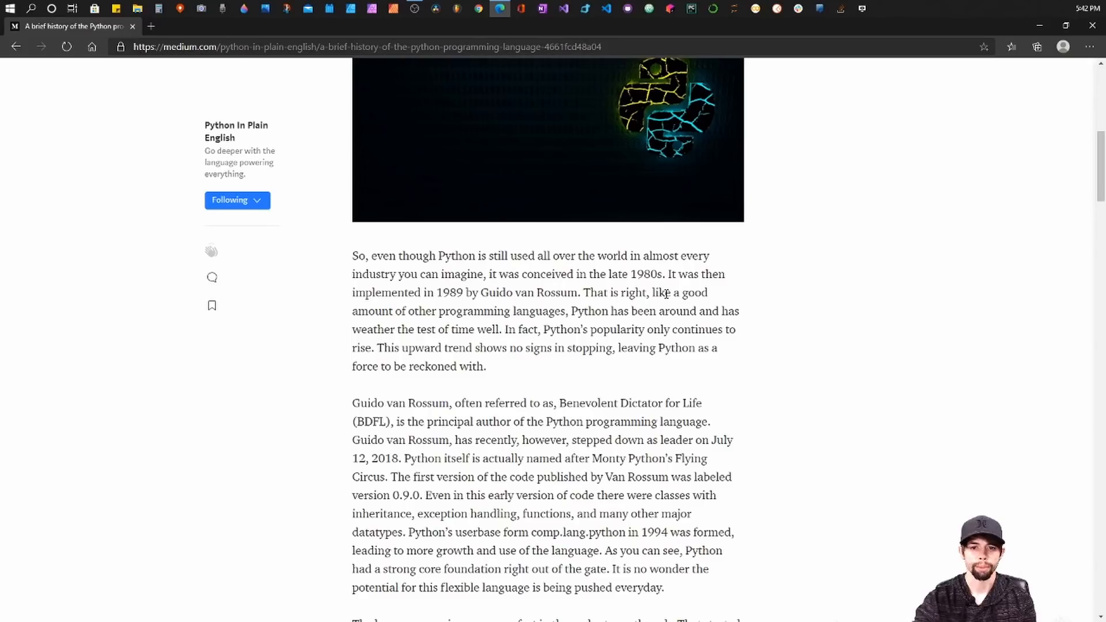
{"action": "mouse_move", "coordinate": [540, 416]}
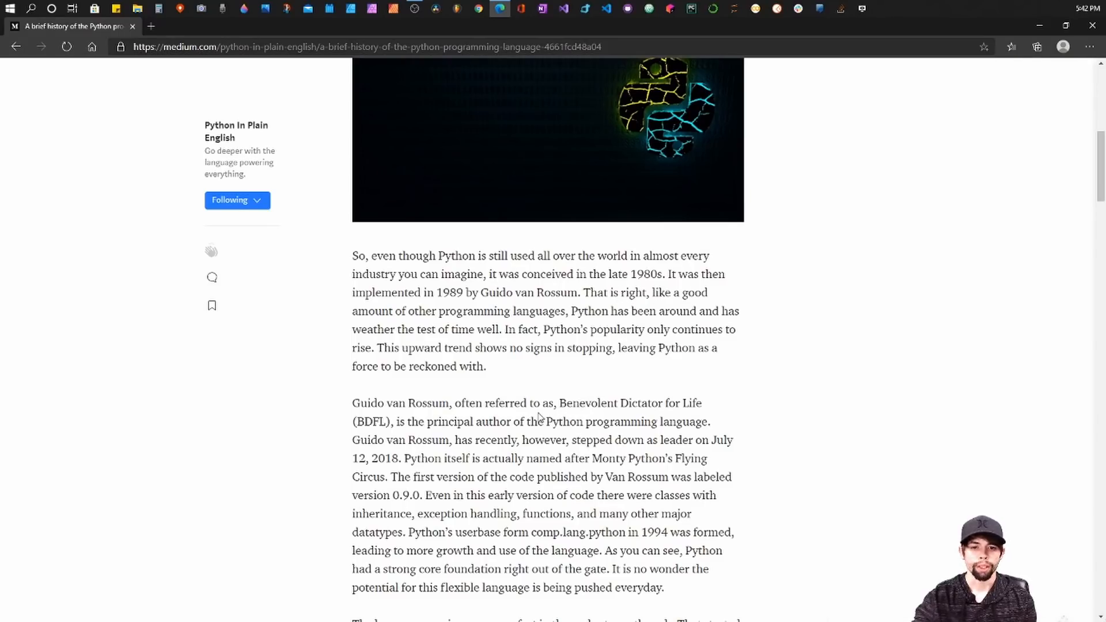
{"action": "mouse_move", "coordinate": [637, 400]}
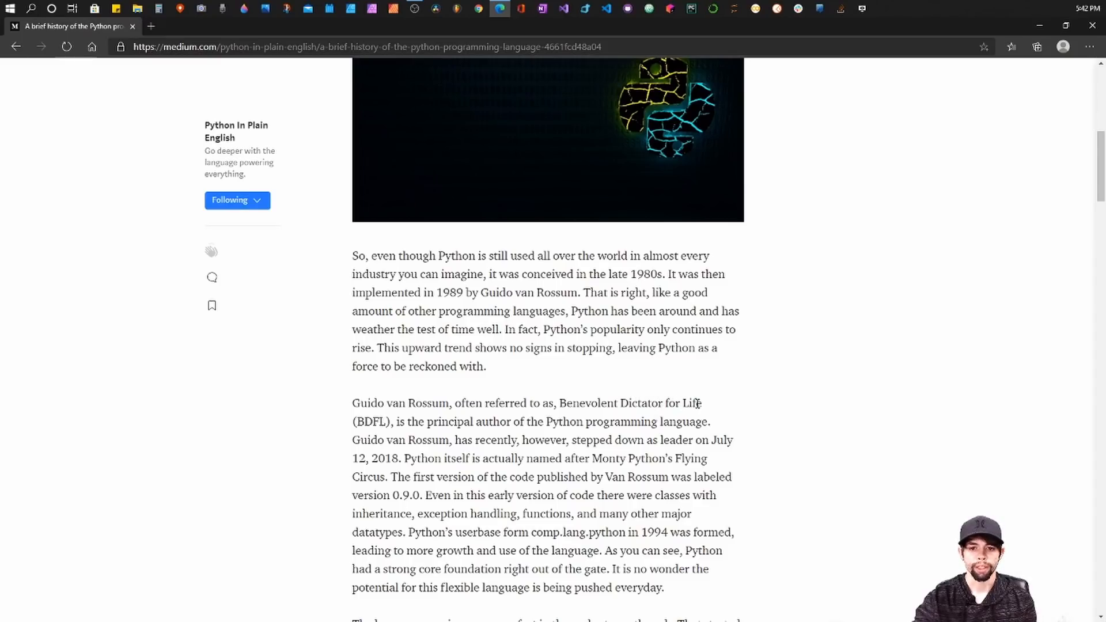
{"action": "mouse_move", "coordinate": [724, 411]}
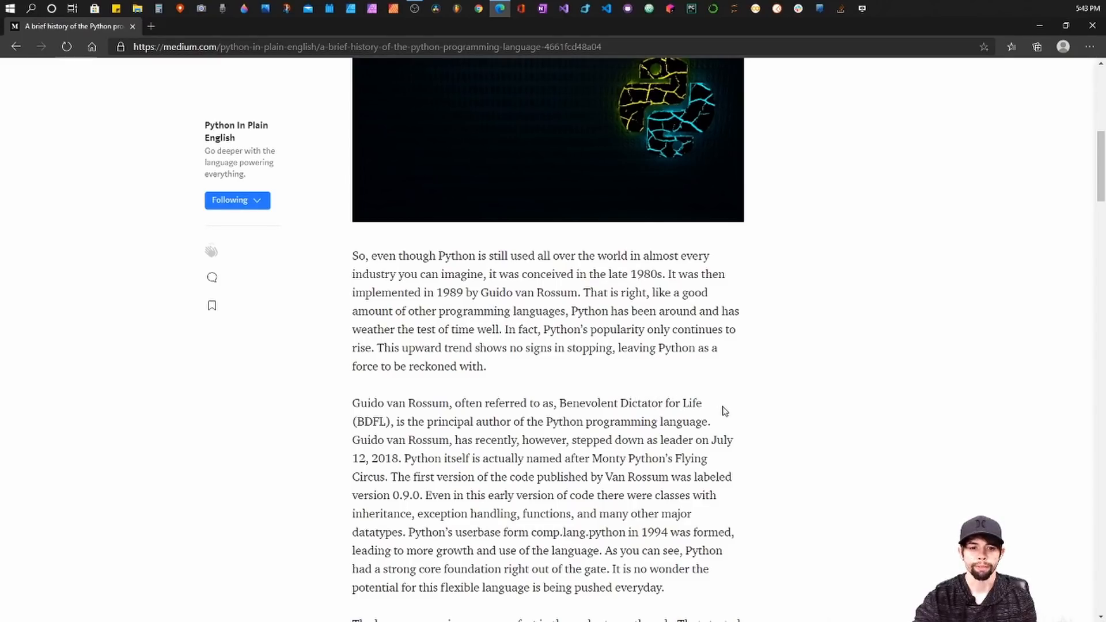
{"action": "mouse_move", "coordinate": [747, 408]}
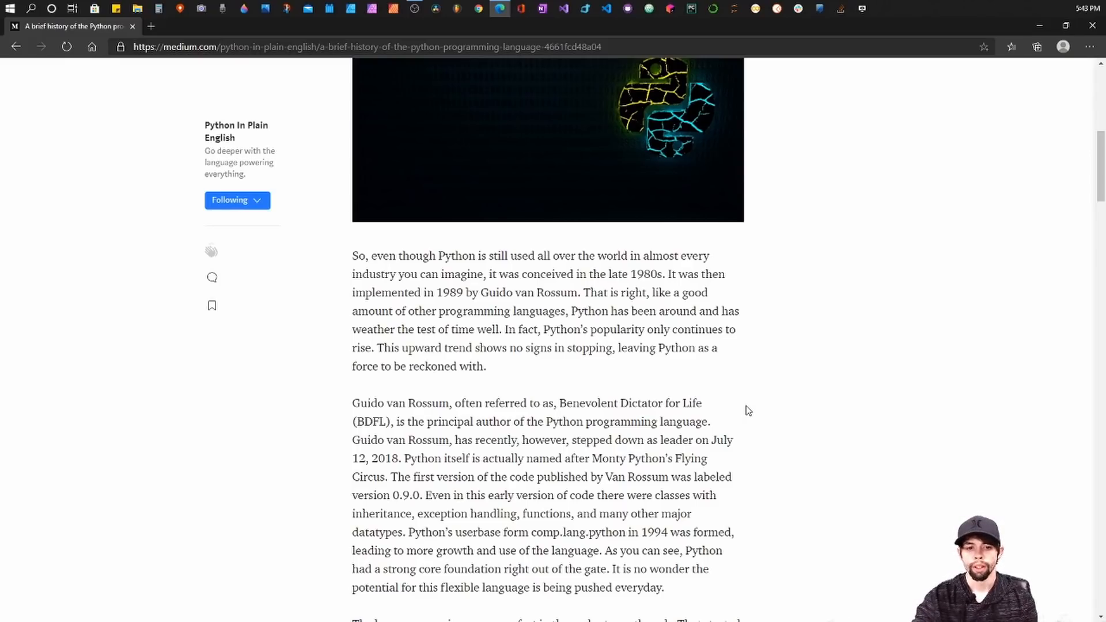
Step: Scroll through the early releases to the Version 2 list comprehensions and Python 3 paragraphs
{"action": "scroll", "scroll_direction": "down", "scroll_amount": 3}
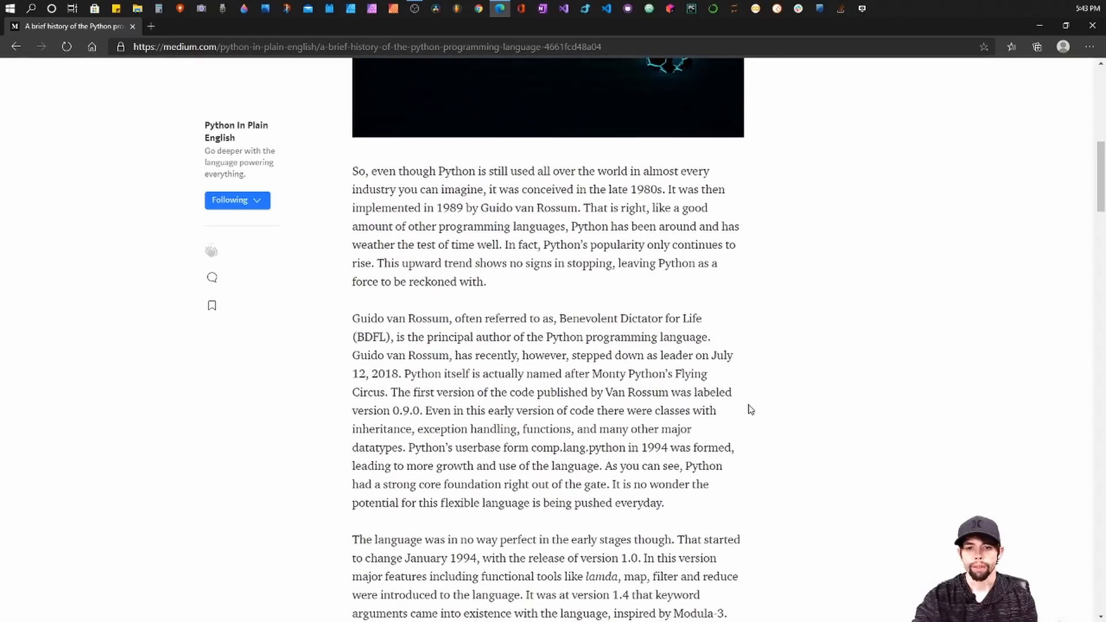
{"action": "mouse_move", "coordinate": [750, 422]}
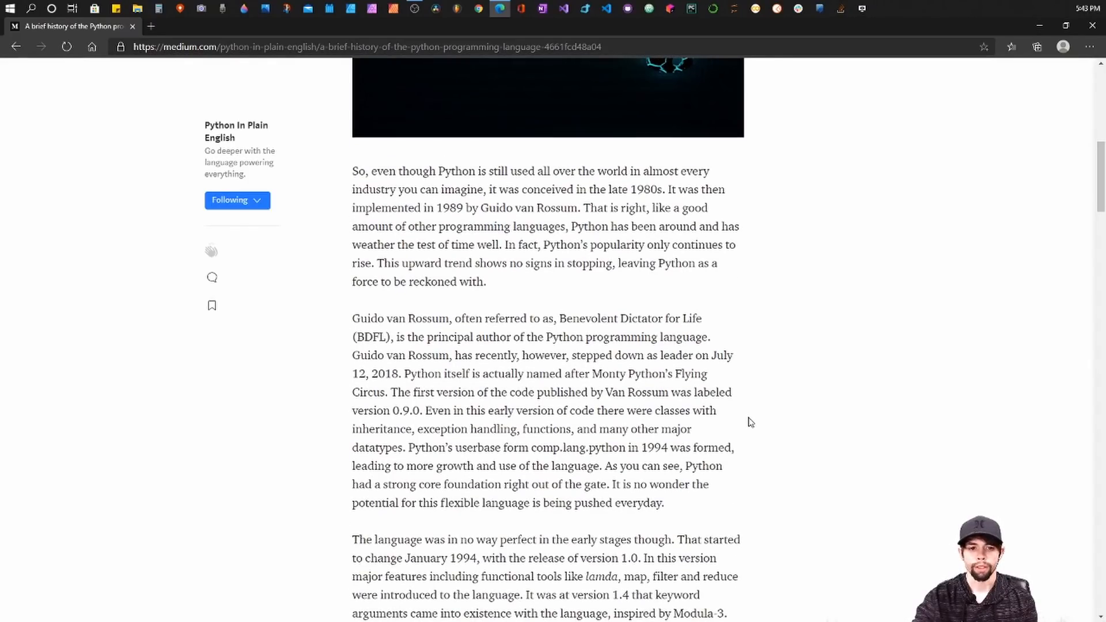
{"action": "mouse_move", "coordinate": [443, 386]}
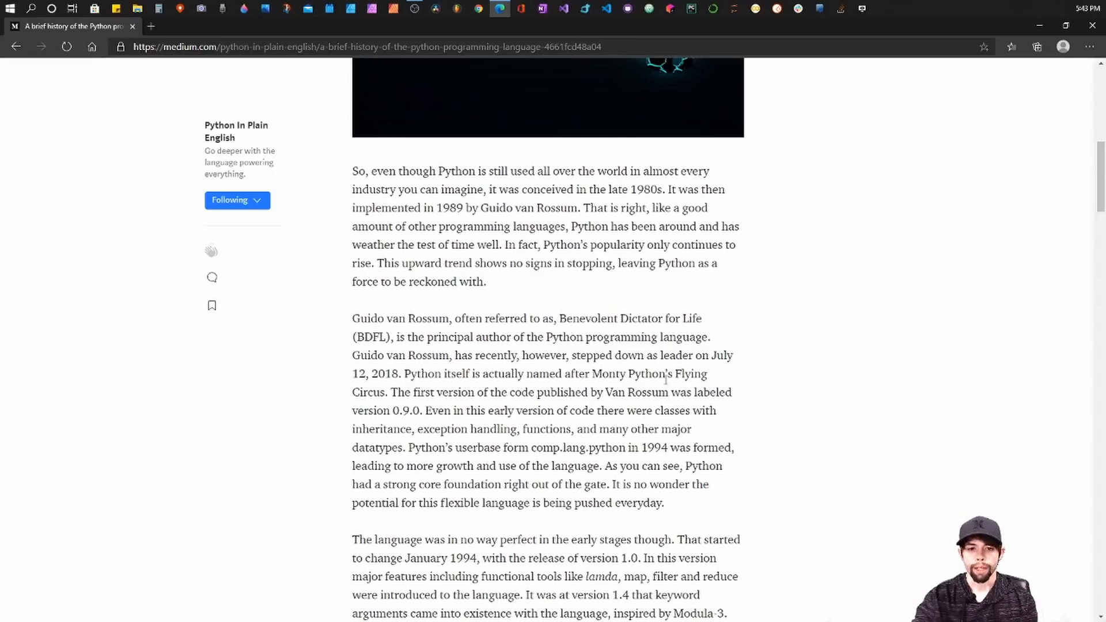
{"action": "mouse_move", "coordinate": [757, 386]}
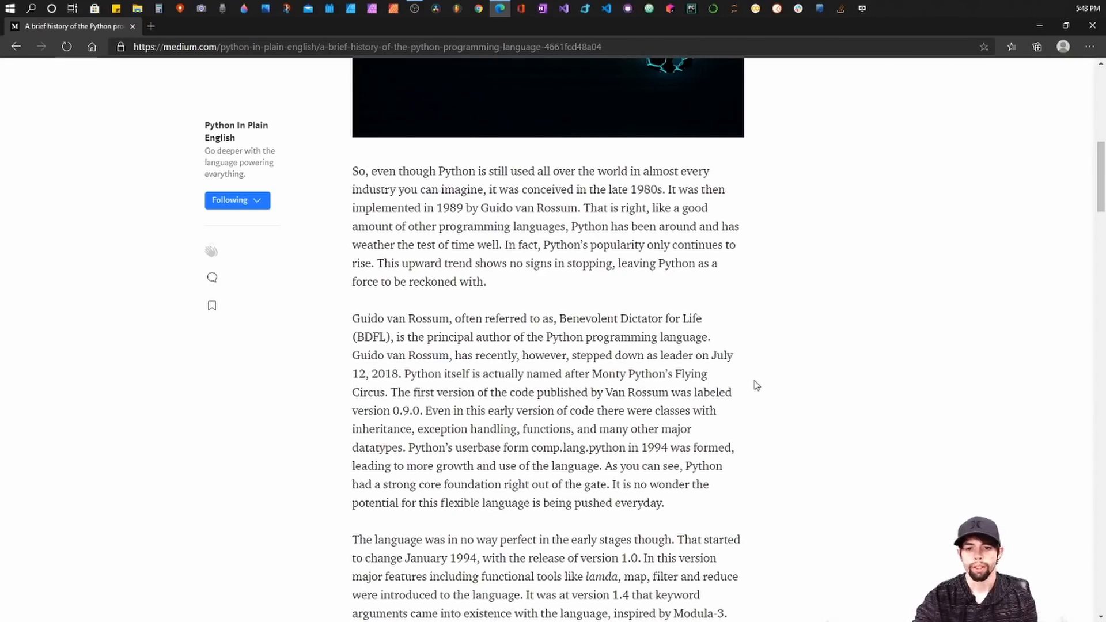
{"action": "mouse_move", "coordinate": [752, 388]}
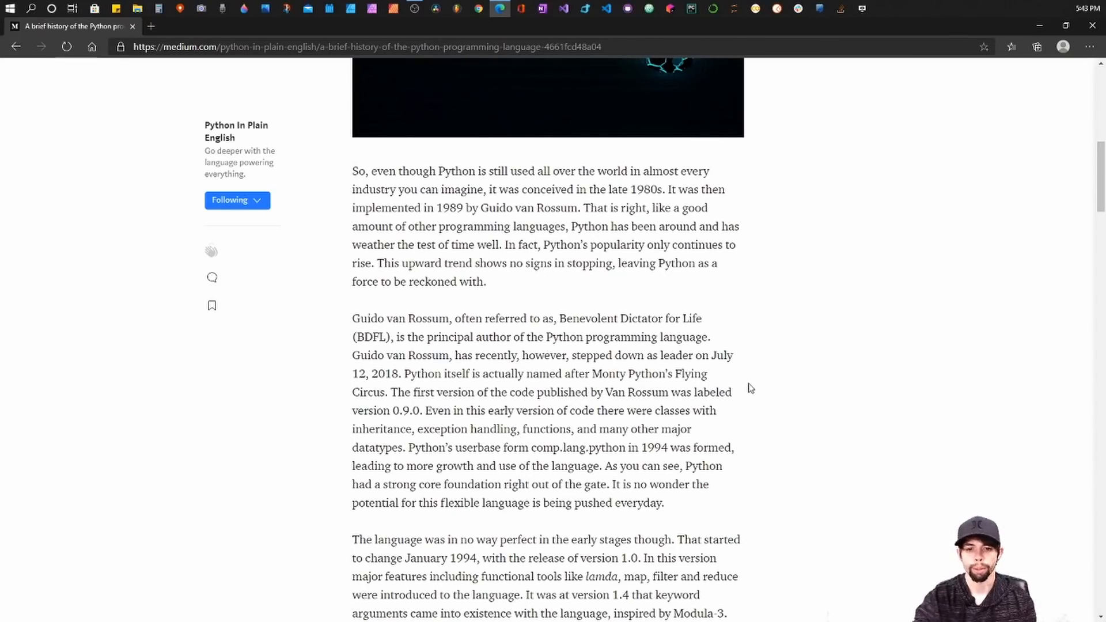
{"action": "mouse_move", "coordinate": [747, 397]}
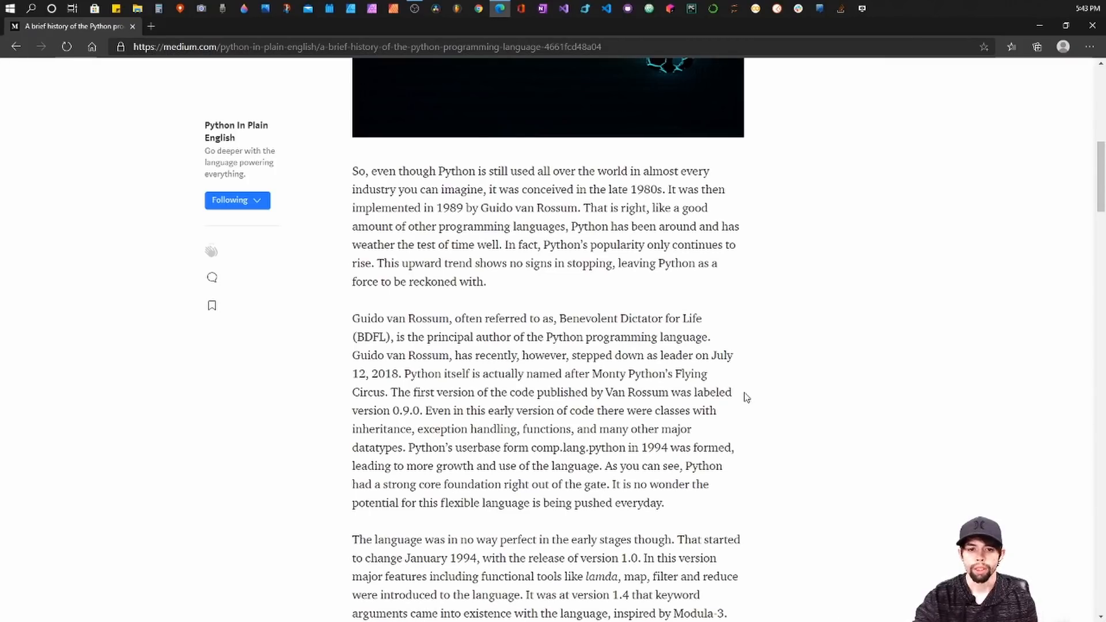
{"action": "mouse_move", "coordinate": [733, 437]}
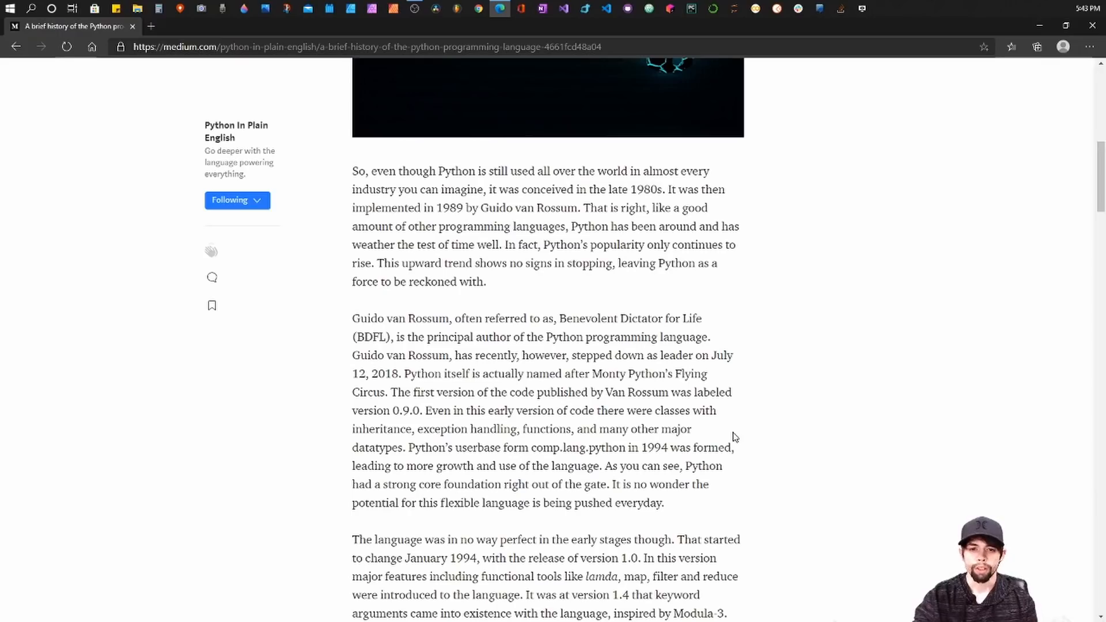
{"action": "scroll", "scroll_direction": "down", "scroll_amount": 3}
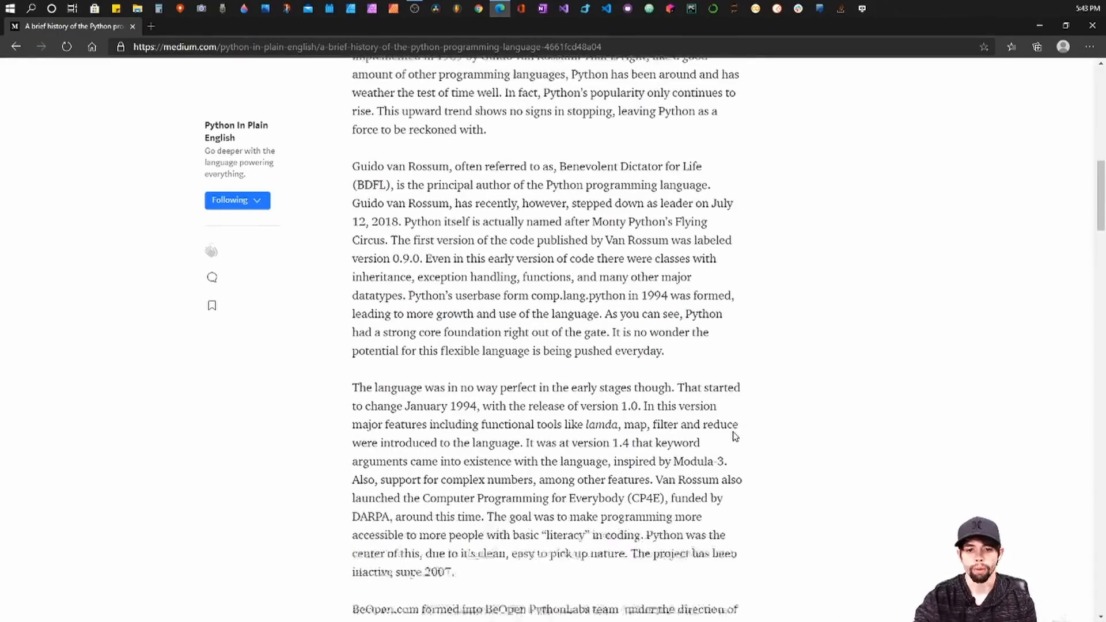
{"action": "scroll", "scroll_direction": "down", "scroll_amount": 3}
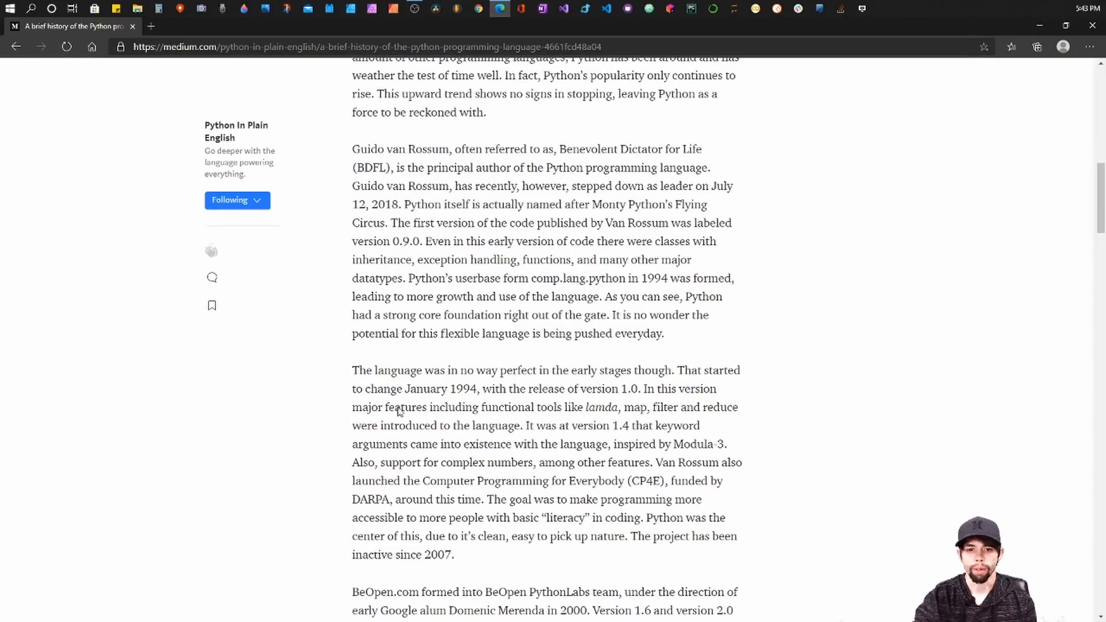
{"action": "mouse_move", "coordinate": [589, 384]}
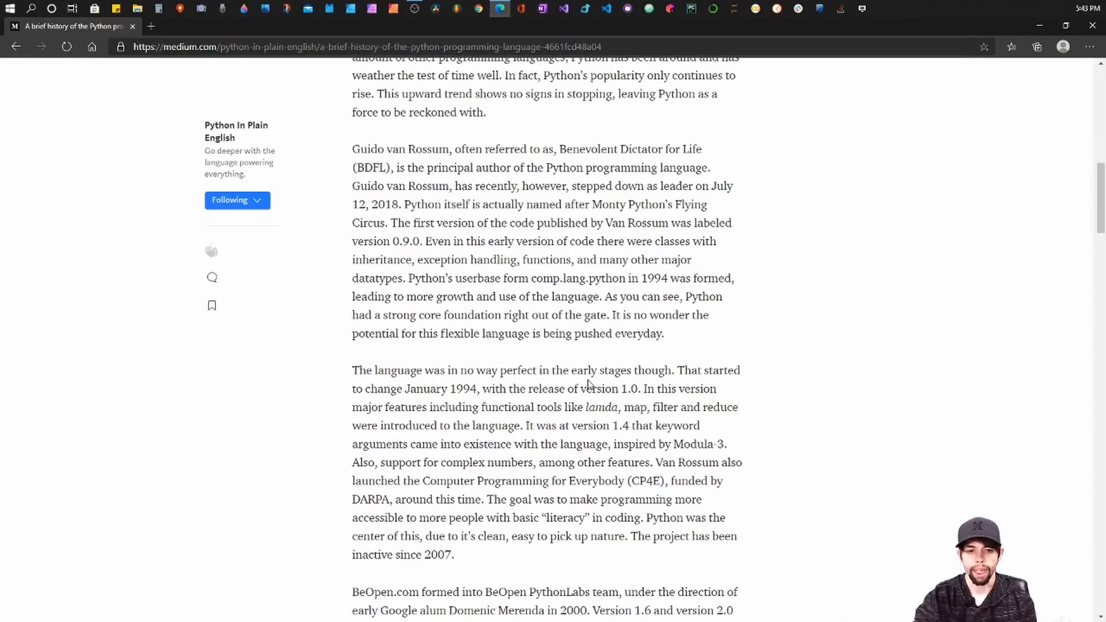
{"action": "mouse_move", "coordinate": [526, 408]}
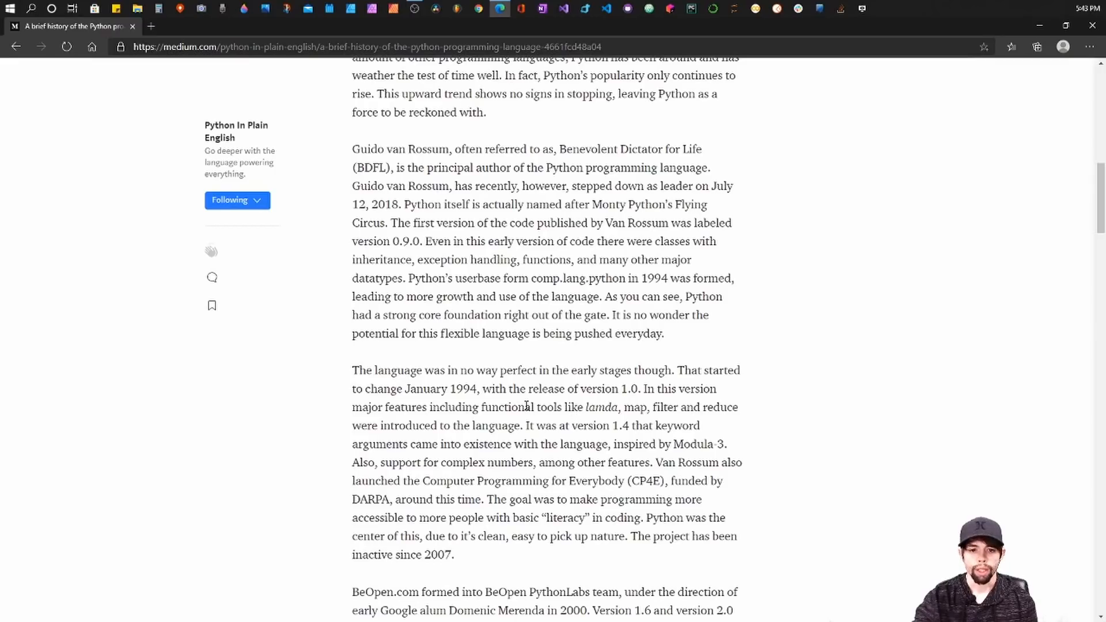
{"action": "scroll", "scroll_direction": "down", "scroll_amount": 3}
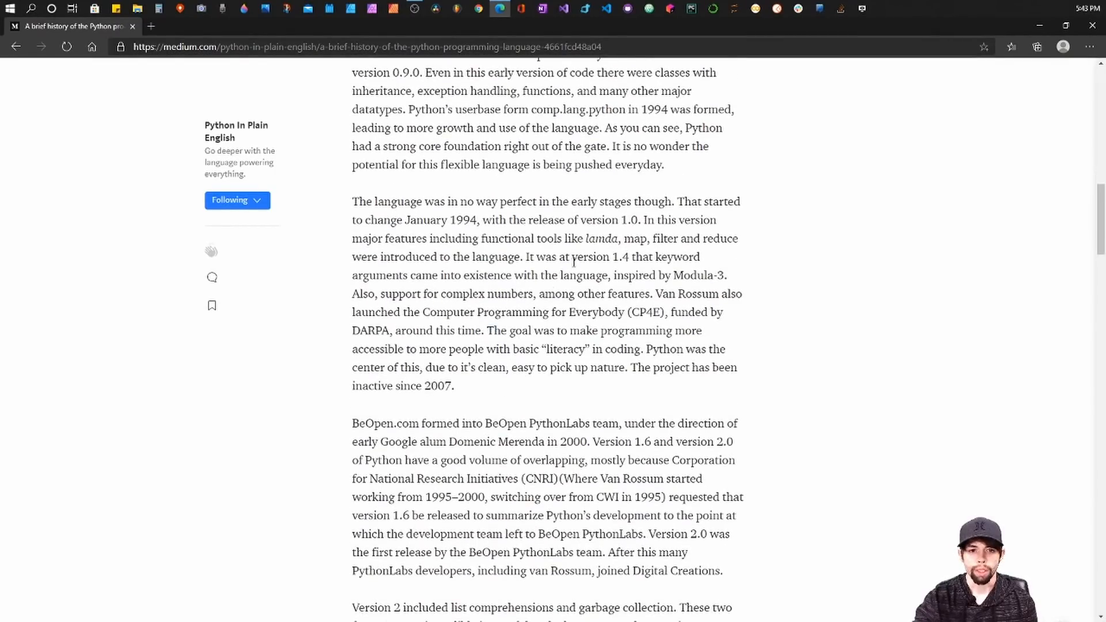
{"action": "mouse_move", "coordinate": [361, 503]}
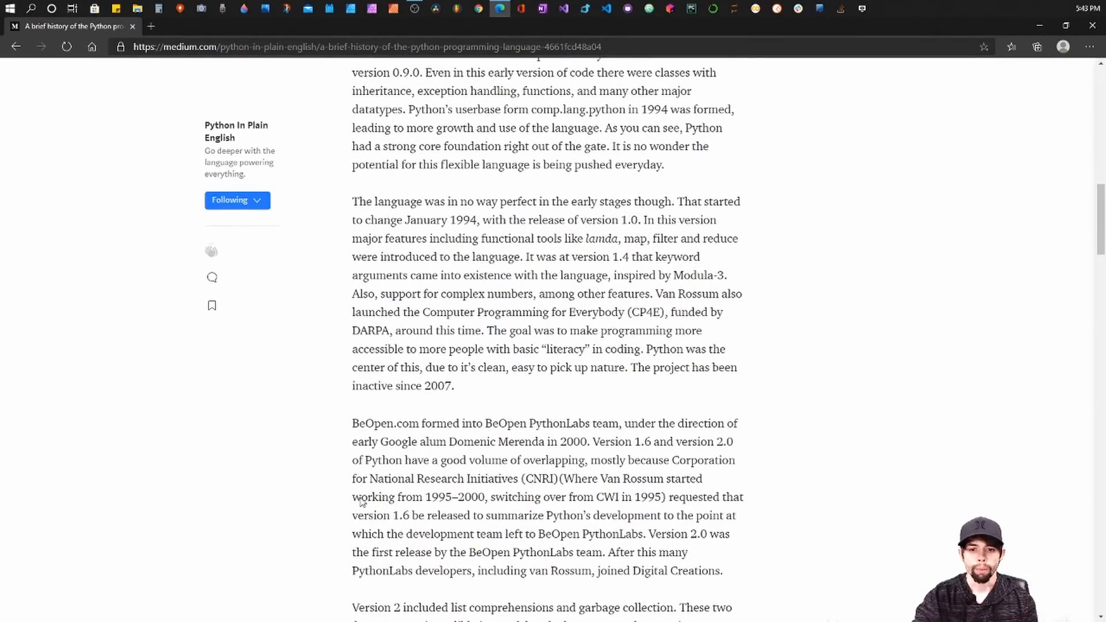
{"action": "mouse_move", "coordinate": [477, 281]}
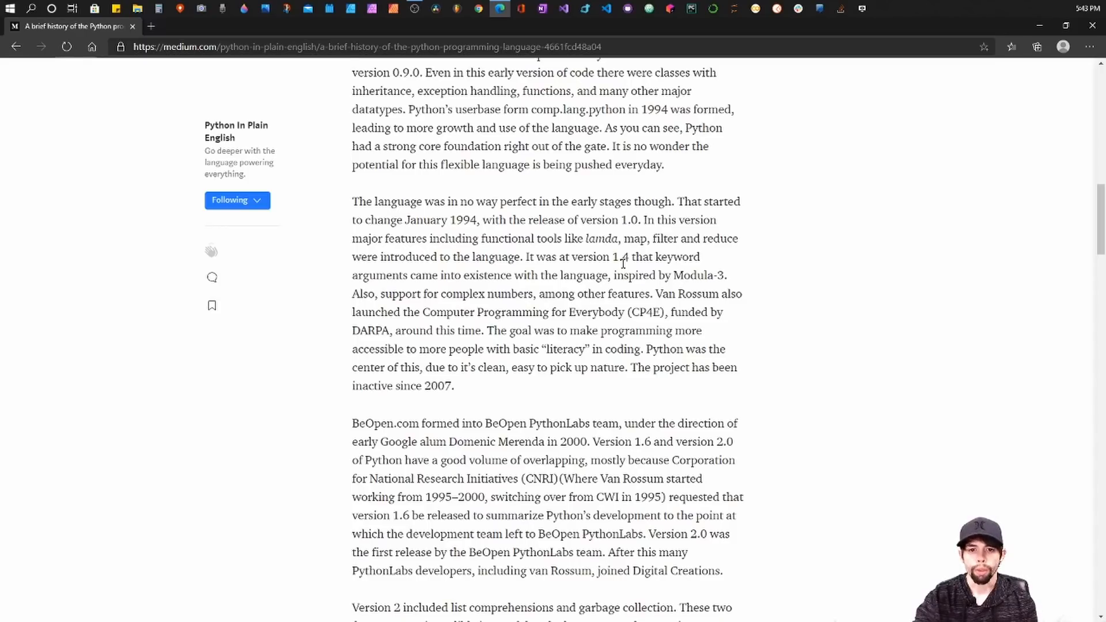
{"action": "mouse_move", "coordinate": [723, 404]}
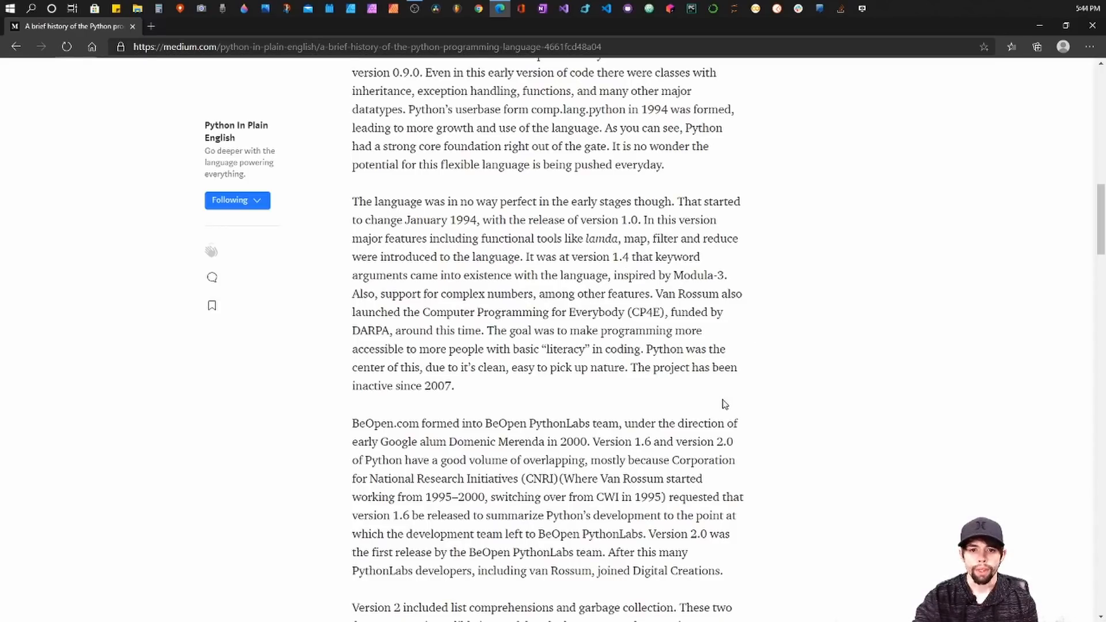
{"action": "scroll", "scroll_direction": "down", "scroll_amount": 3}
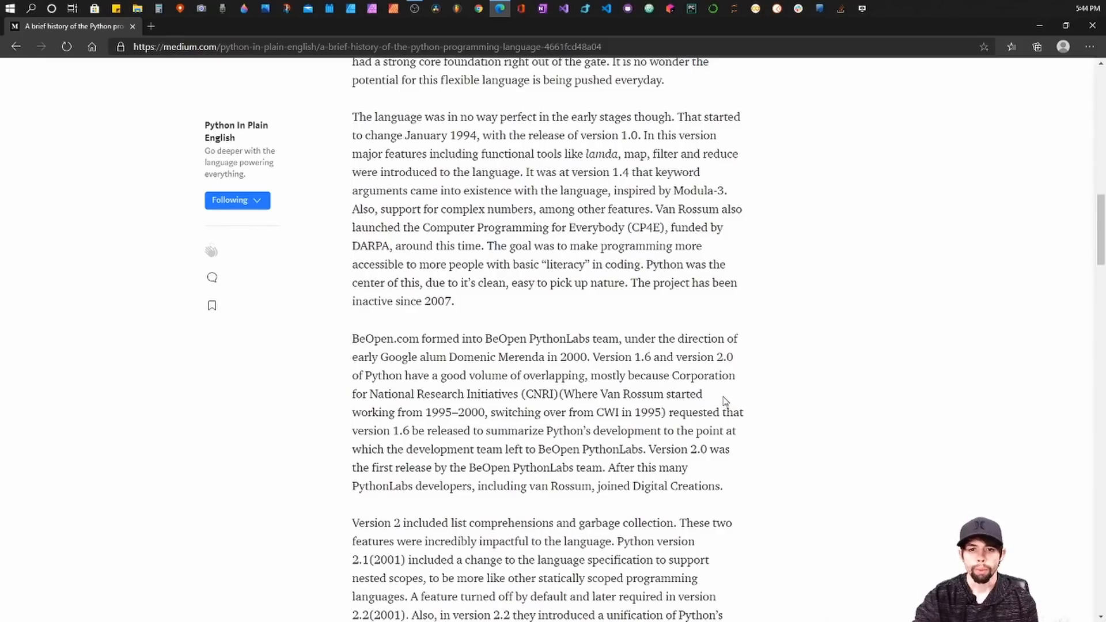
{"action": "scroll", "scroll_direction": "down", "scroll_amount": 3}
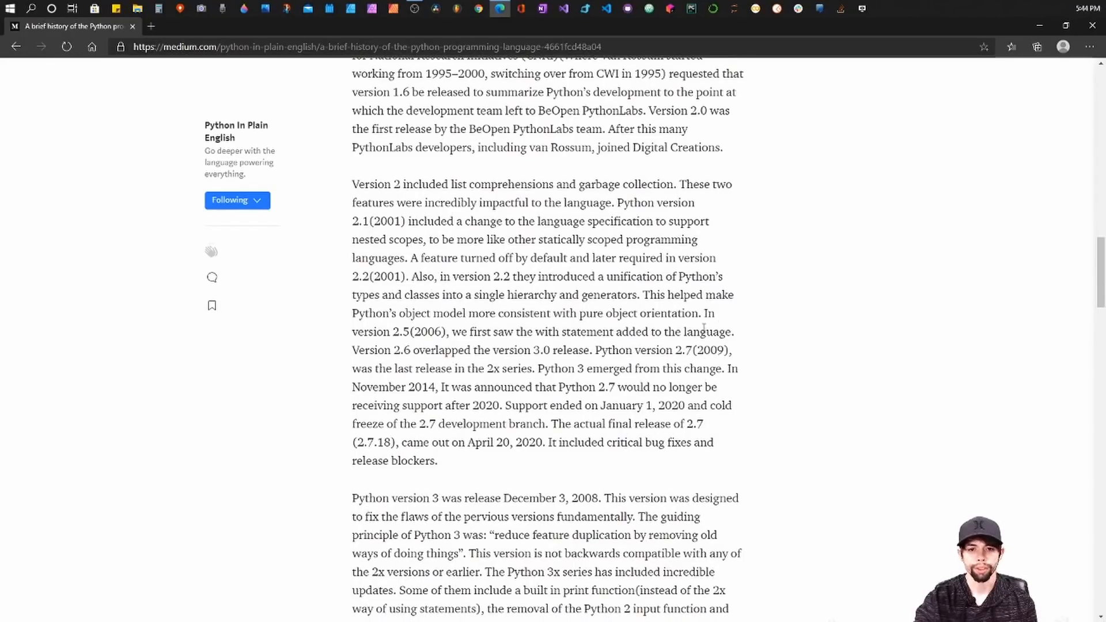
{"action": "mouse_move", "coordinate": [522, 311]}
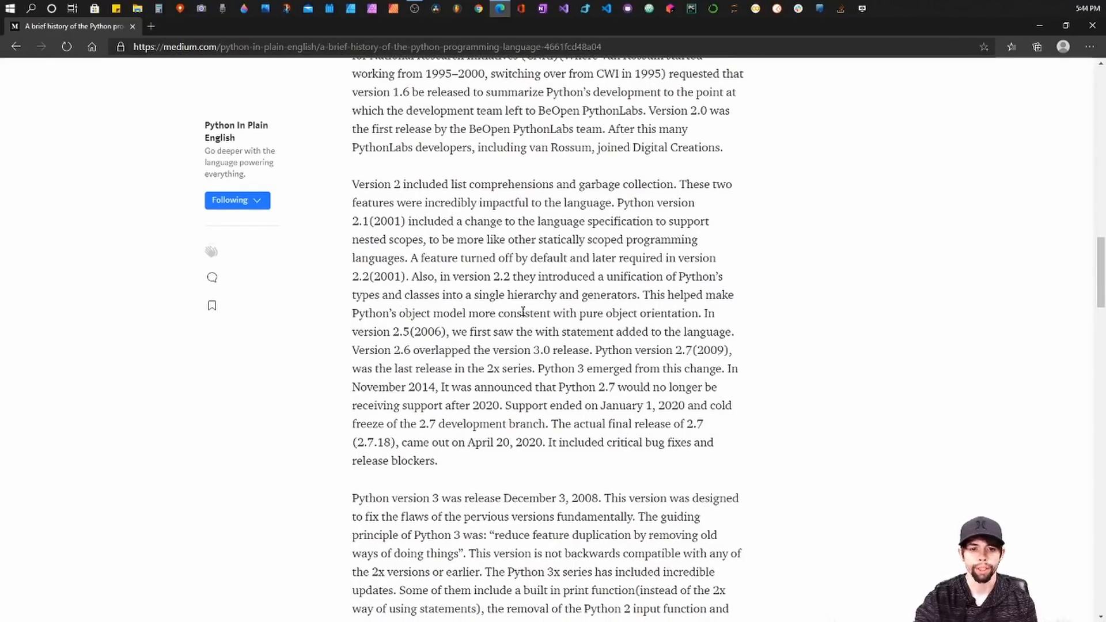
Step: Scroll to the Zen of Python principles, from 'Beautiful is better than ugly' to 'unless you're Dutch'
{"action": "scroll", "scroll_direction": "down", "scroll_amount": 3}
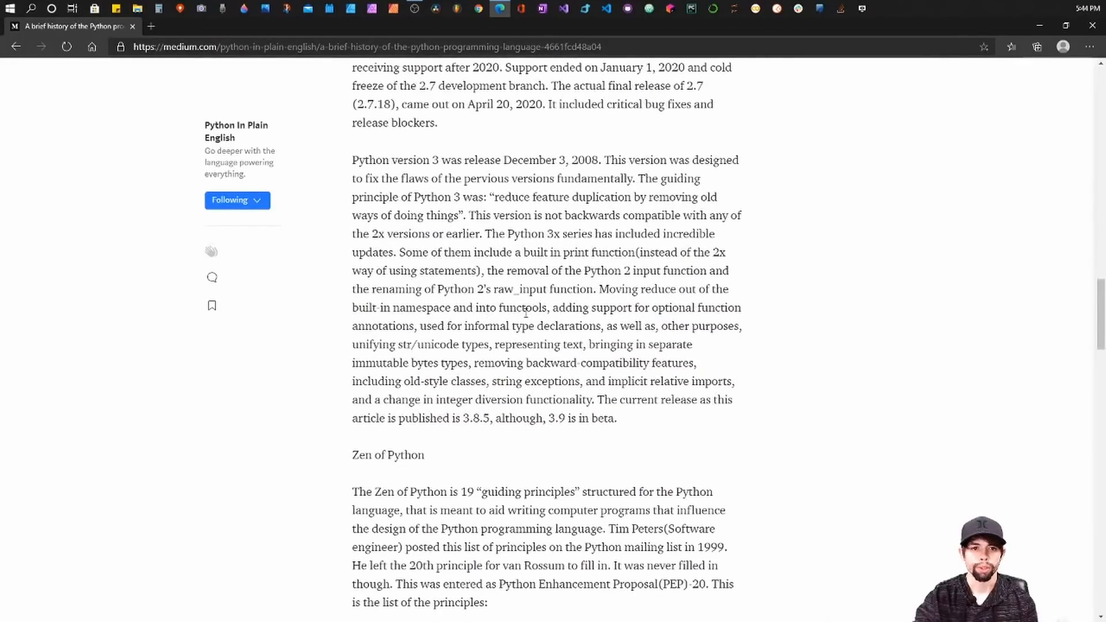
{"action": "scroll", "scroll_direction": "down", "scroll_amount": 3}
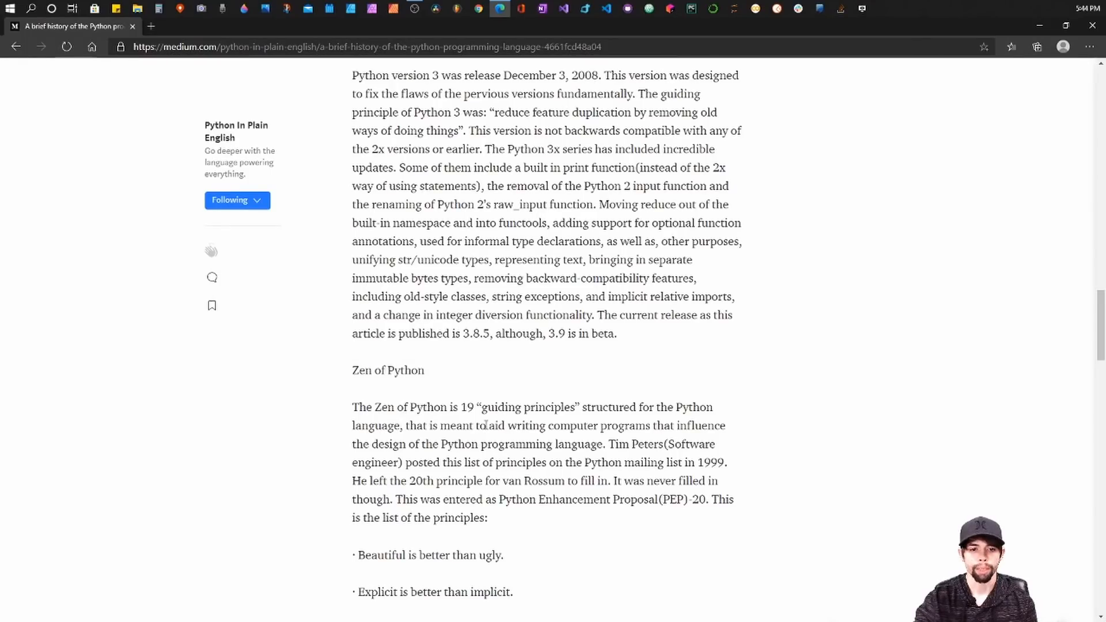
{"action": "scroll", "scroll_direction": "down", "scroll_amount": 3}
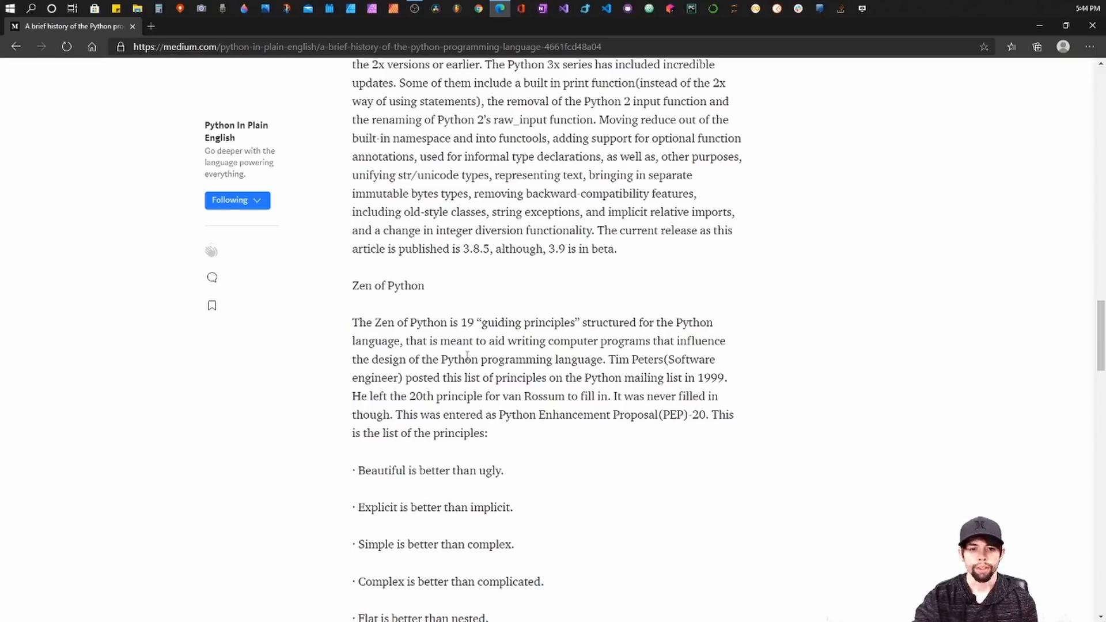
{"action": "mouse_move", "coordinate": [512, 355]}
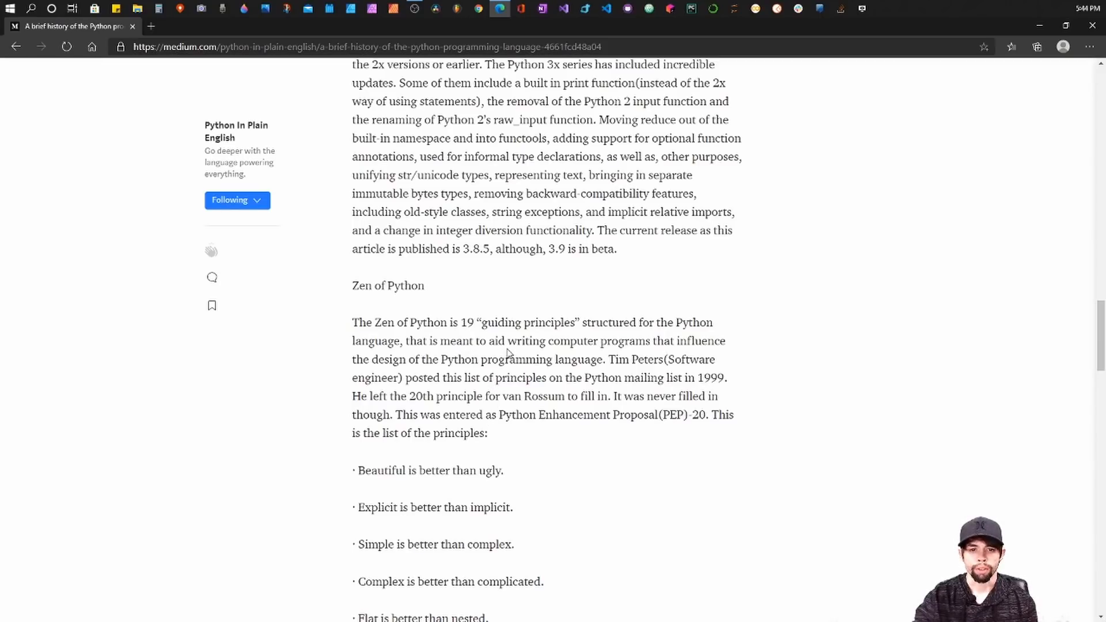
{"action": "mouse_move", "coordinate": [517, 355]}
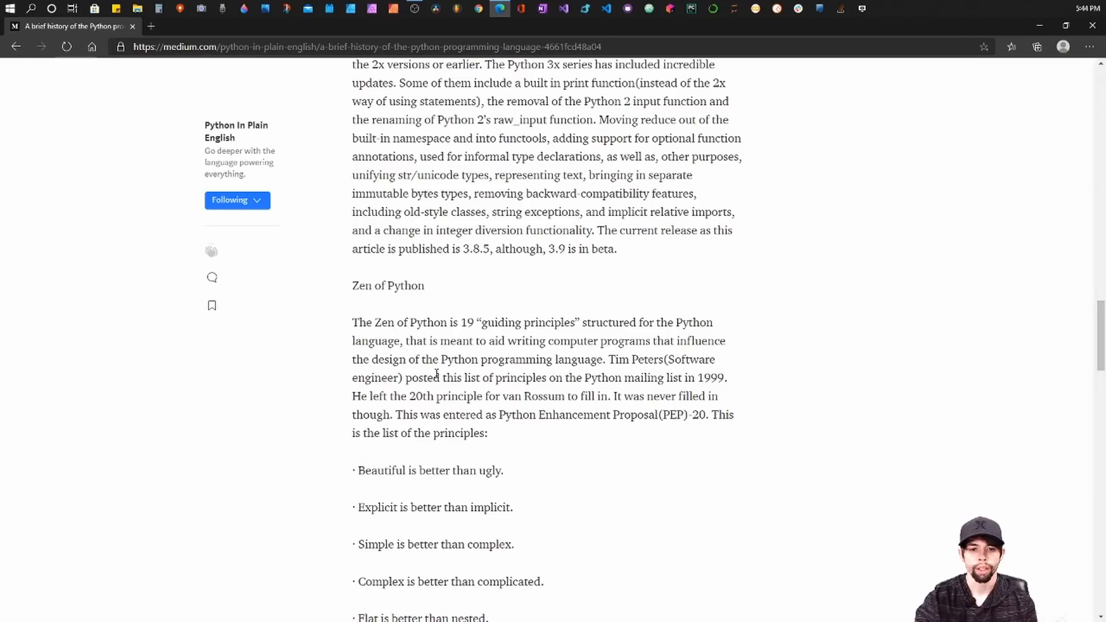
{"action": "mouse_move", "coordinate": [652, 390]}
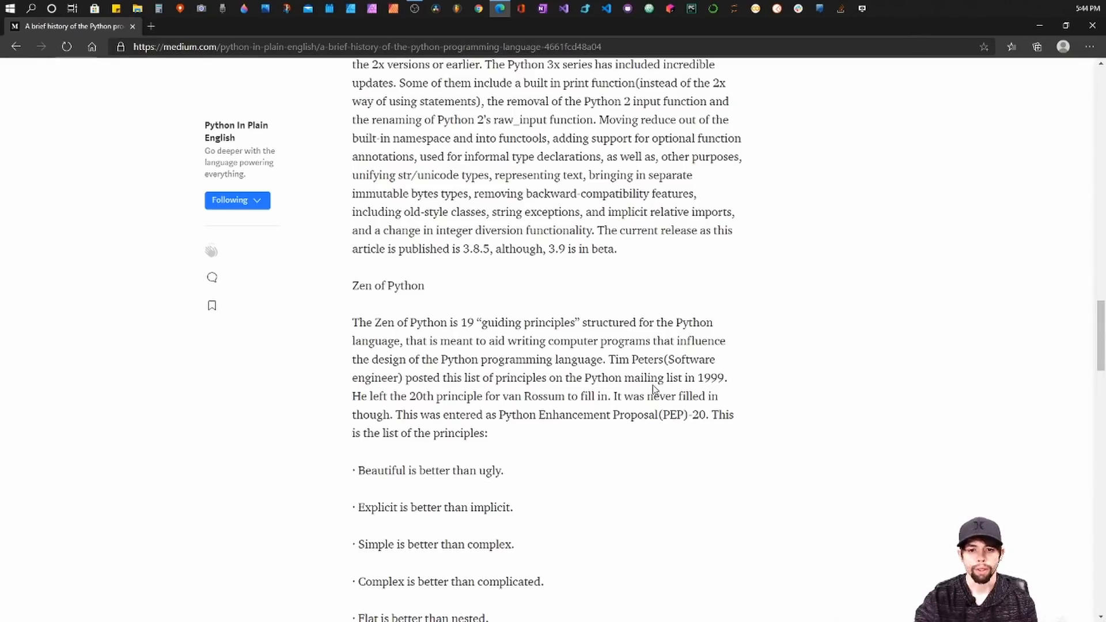
{"action": "mouse_move", "coordinate": [680, 477]}
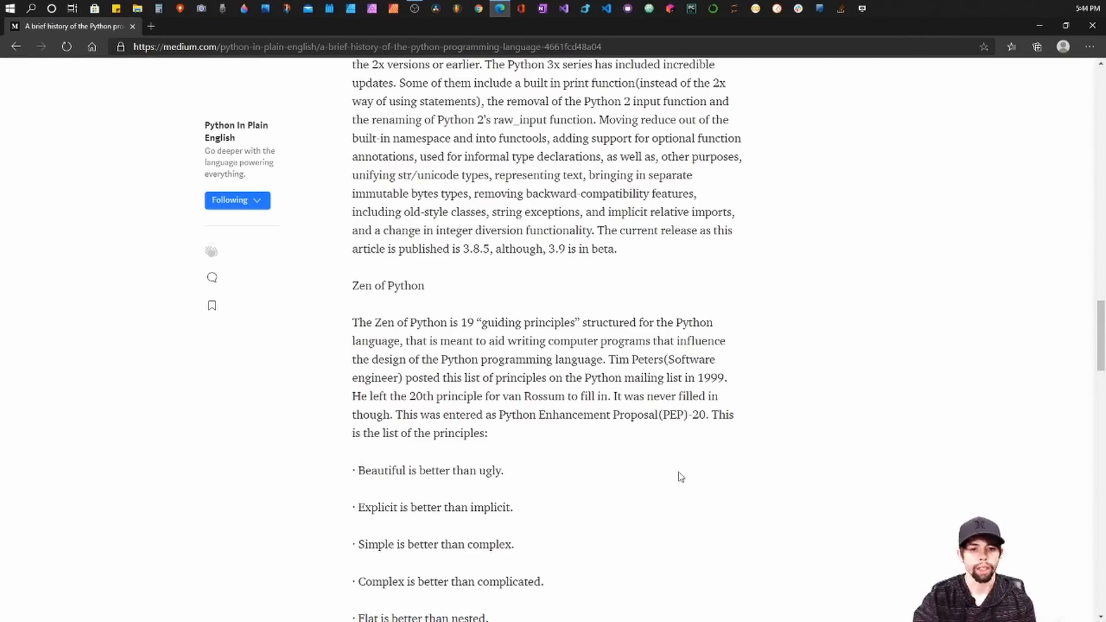
{"action": "scroll", "scroll_direction": "down", "scroll_amount": 3}
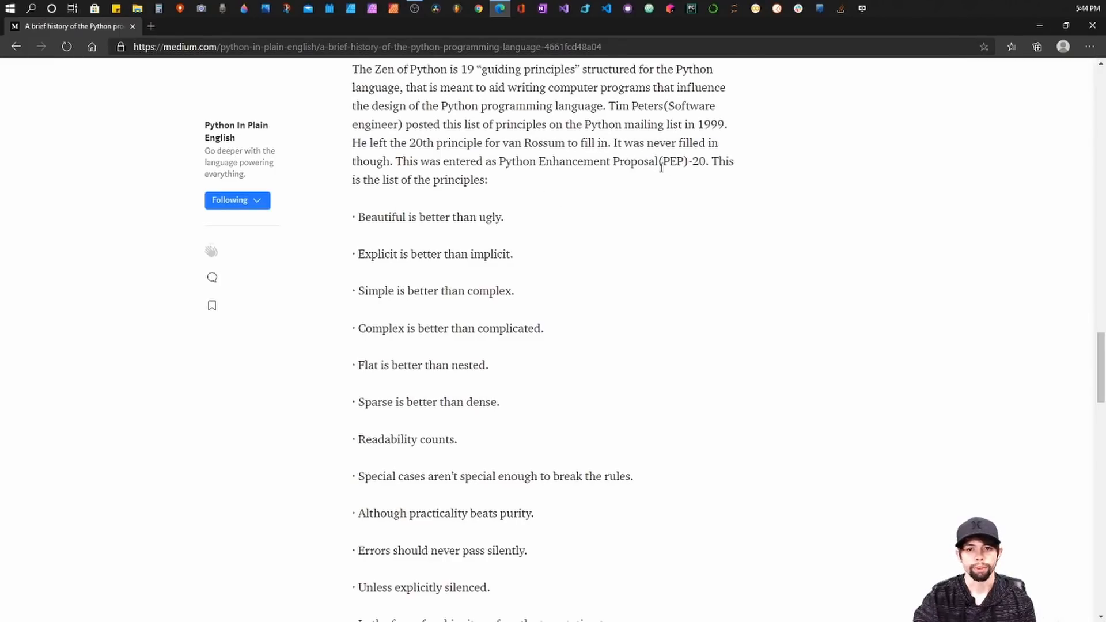
{"action": "scroll", "scroll_direction": "down", "scroll_amount": 3}
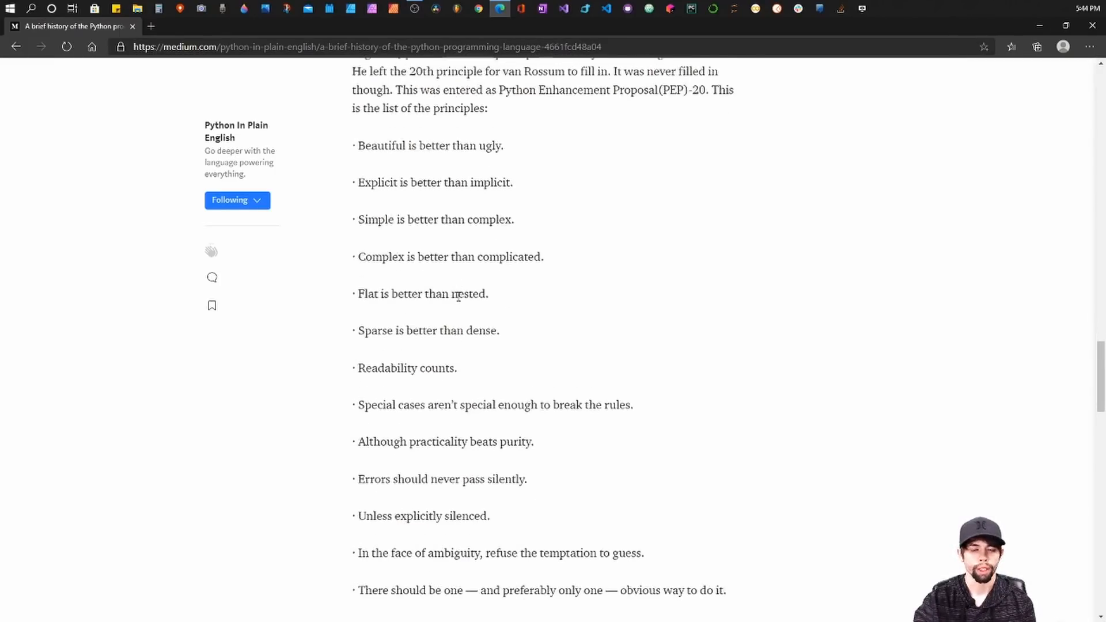
{"action": "scroll", "scroll_direction": "down", "scroll_amount": 3}
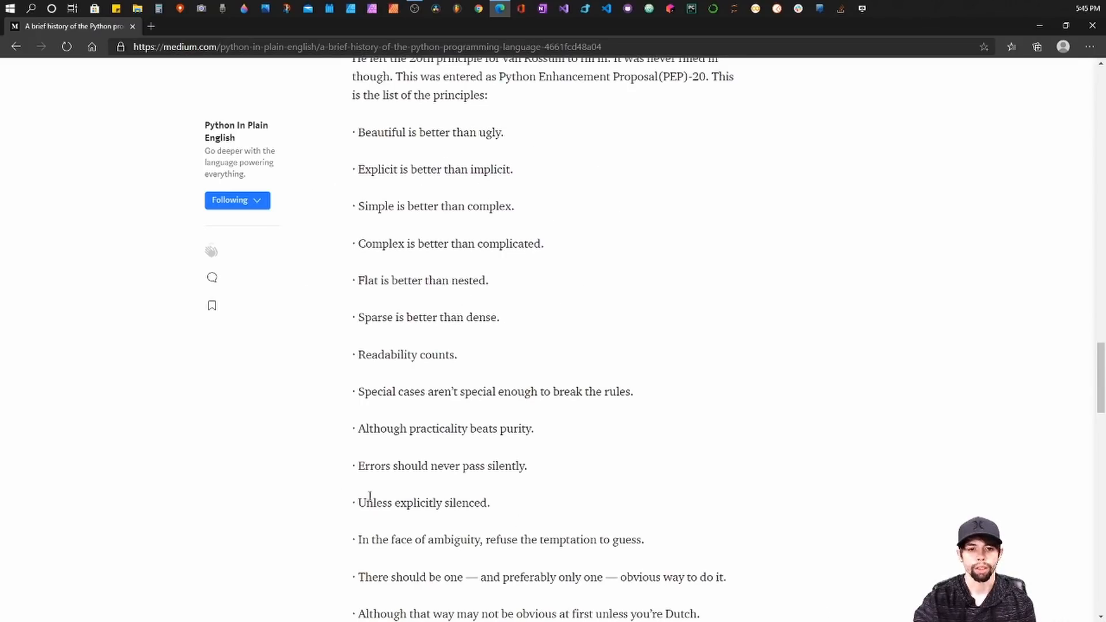
{"action": "mouse_move", "coordinate": [498, 459]}
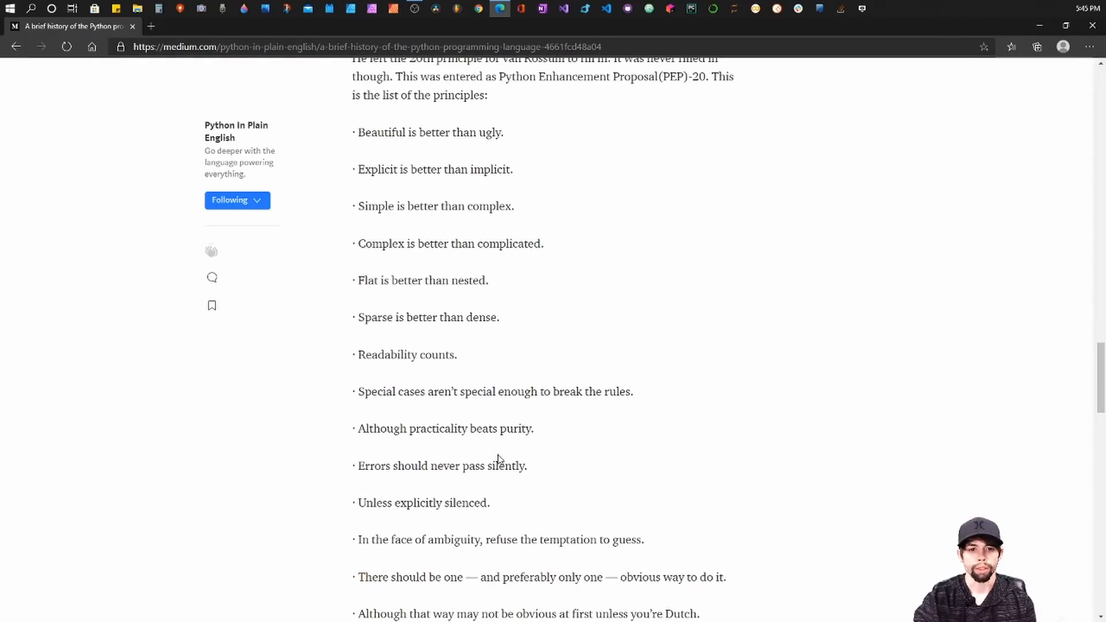
{"action": "mouse_move", "coordinate": [496, 122]}
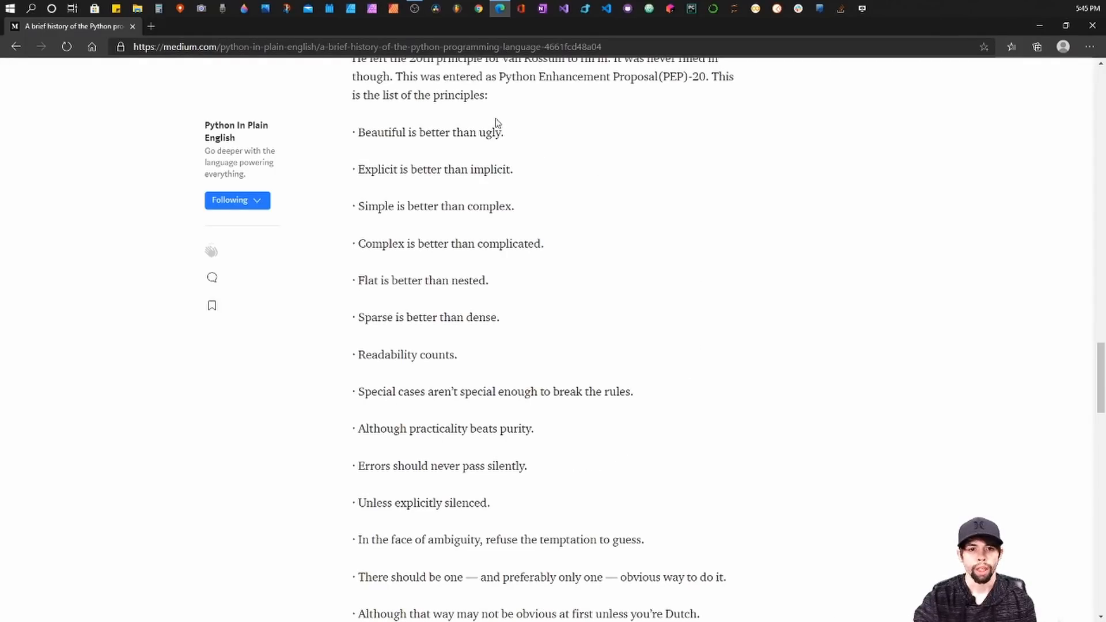
{"action": "mouse_move", "coordinate": [475, 120]}
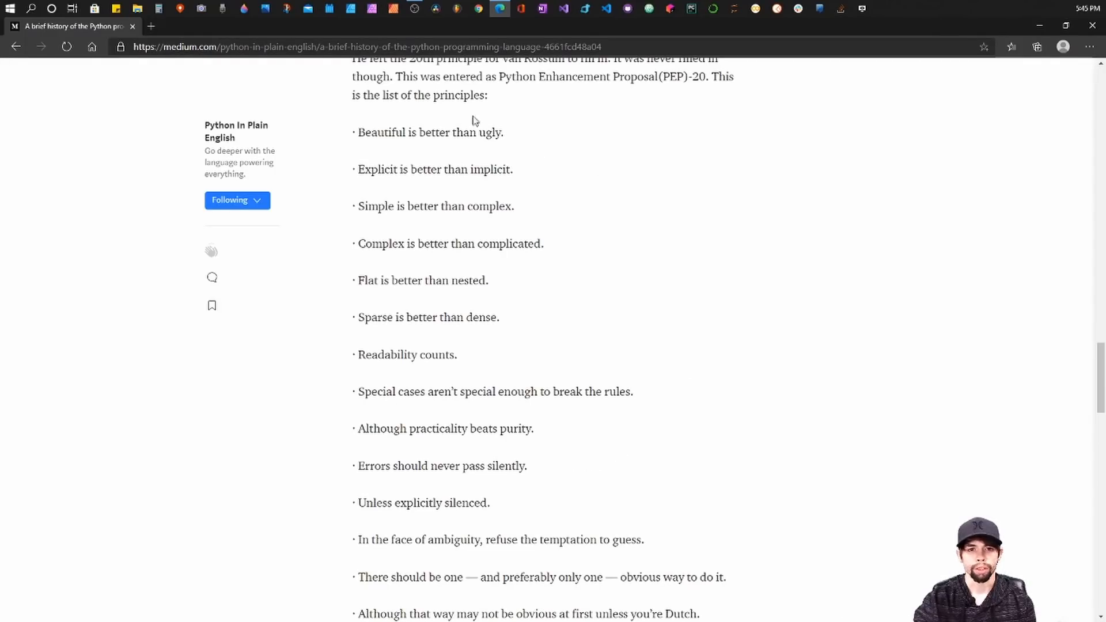
{"action": "mouse_move", "coordinate": [573, 129]}
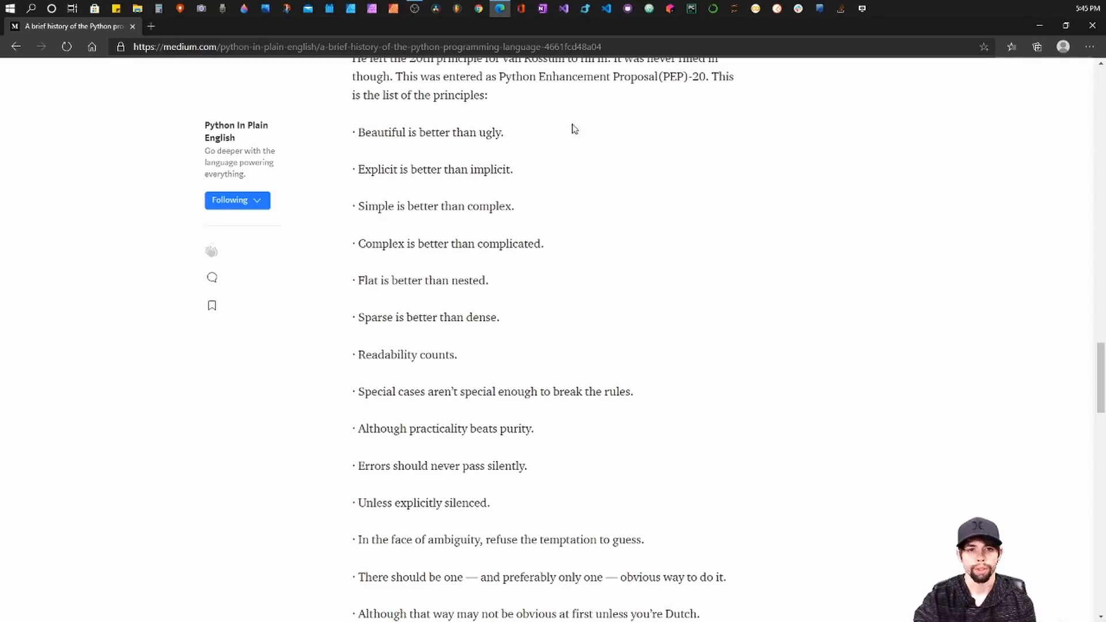
{"action": "mouse_move", "coordinate": [660, 457]}
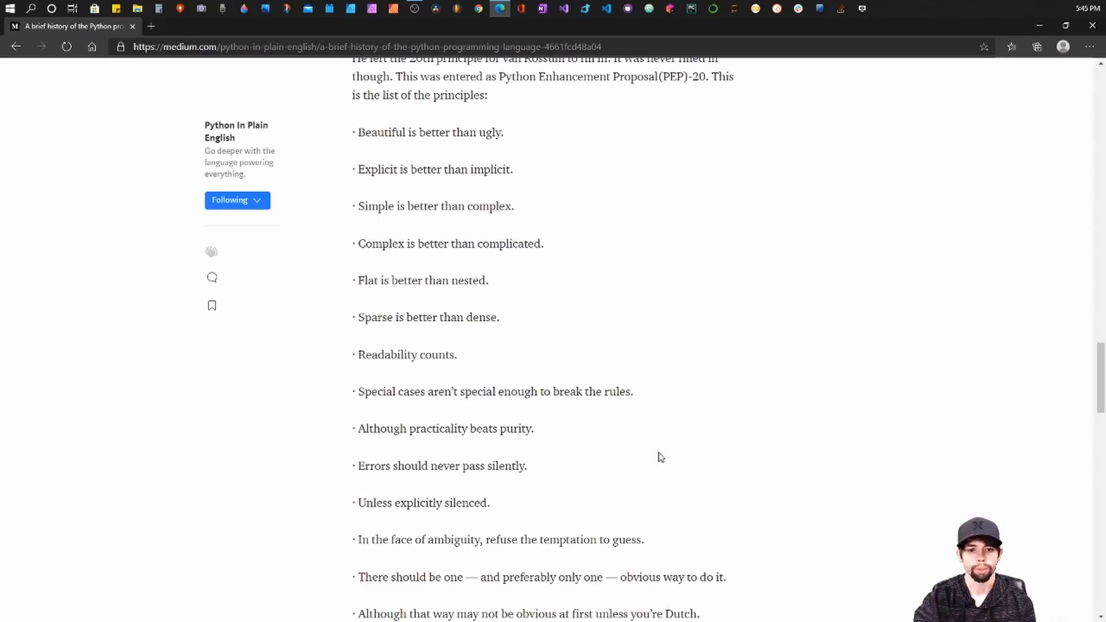
{"action": "mouse_move", "coordinate": [761, 347]}
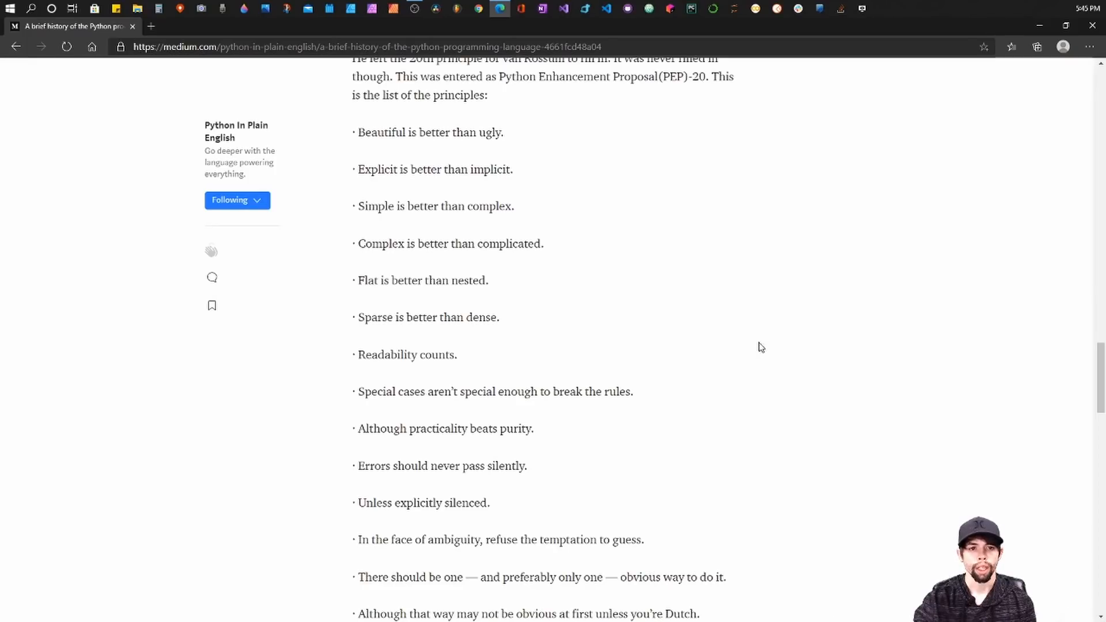
{"action": "mouse_move", "coordinate": [591, 125]}
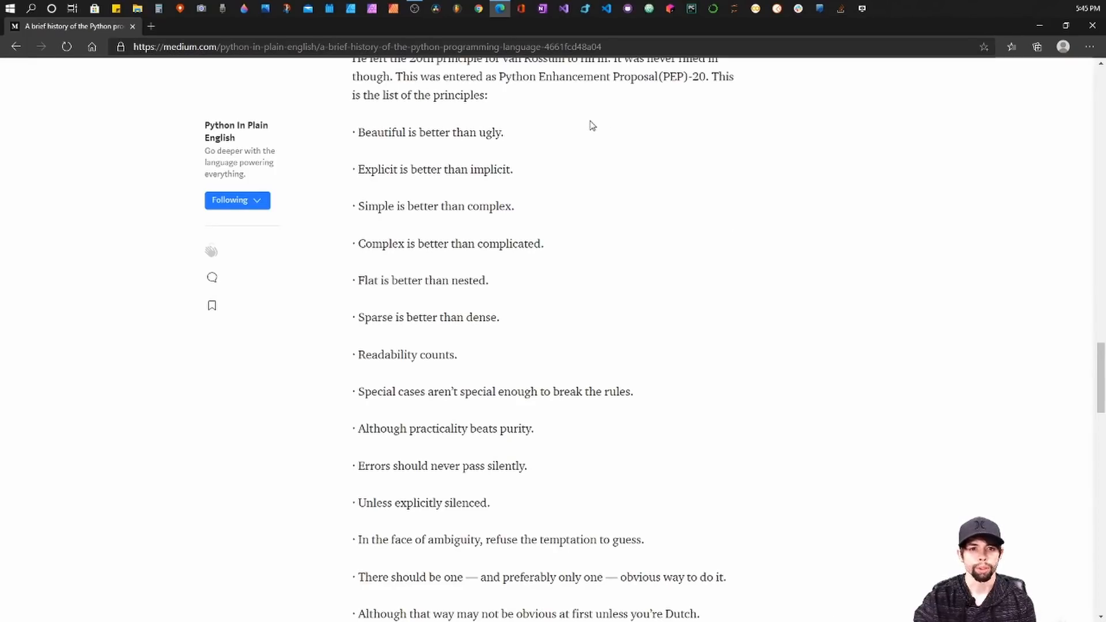
{"action": "mouse_move", "coordinate": [713, 410]}
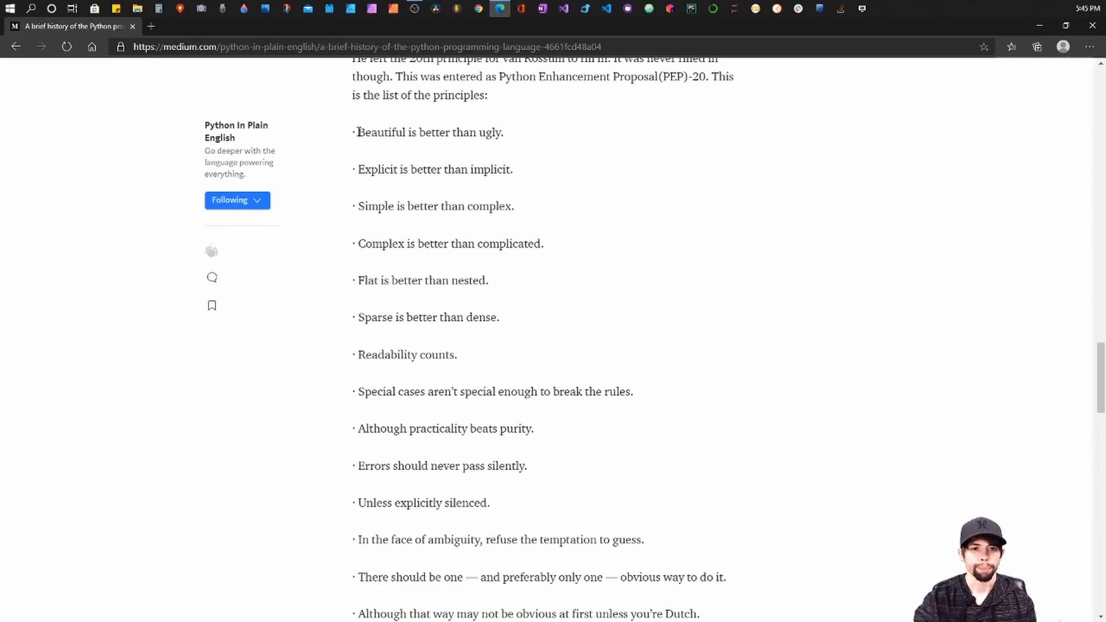
{"action": "mouse_move", "coordinate": [378, 170]}
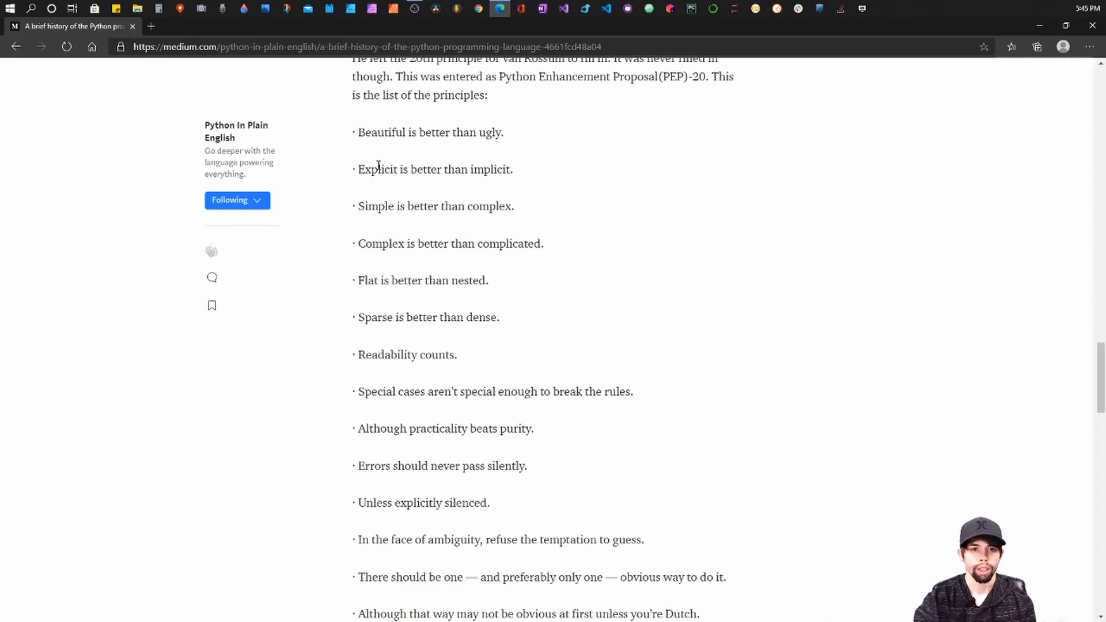
{"action": "mouse_move", "coordinate": [408, 223]}
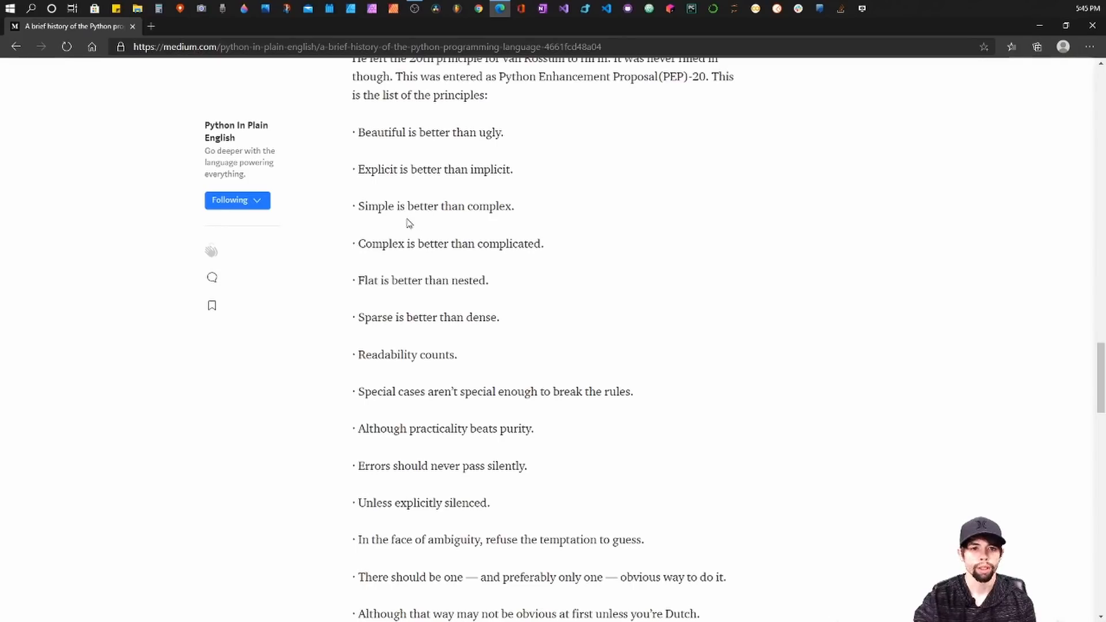
{"action": "mouse_move", "coordinate": [518, 218]}
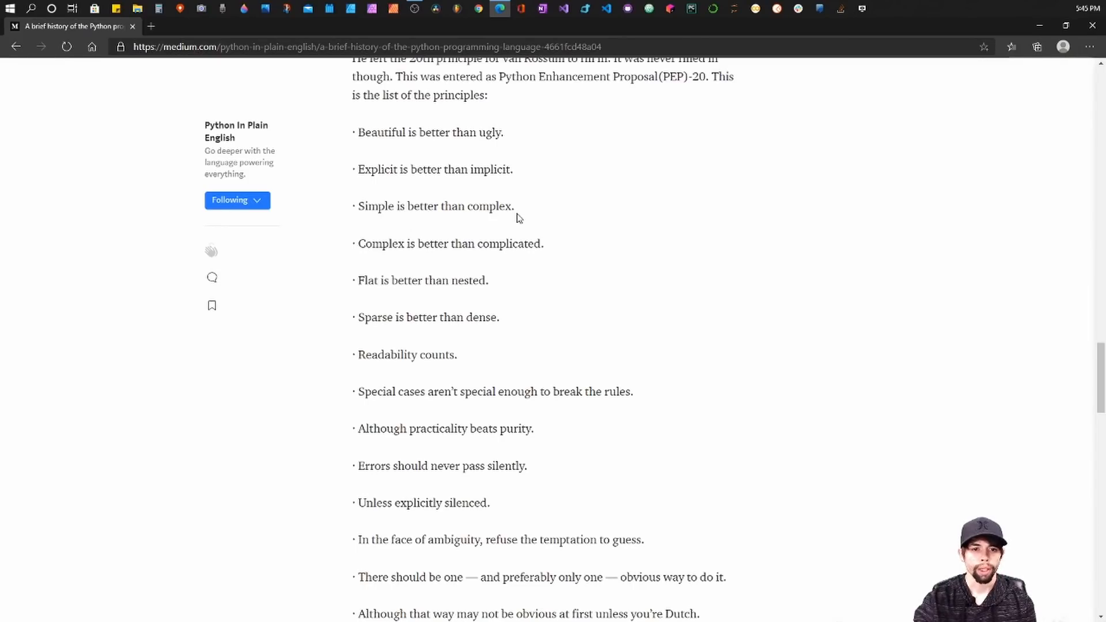
{"action": "mouse_move", "coordinate": [556, 252]}
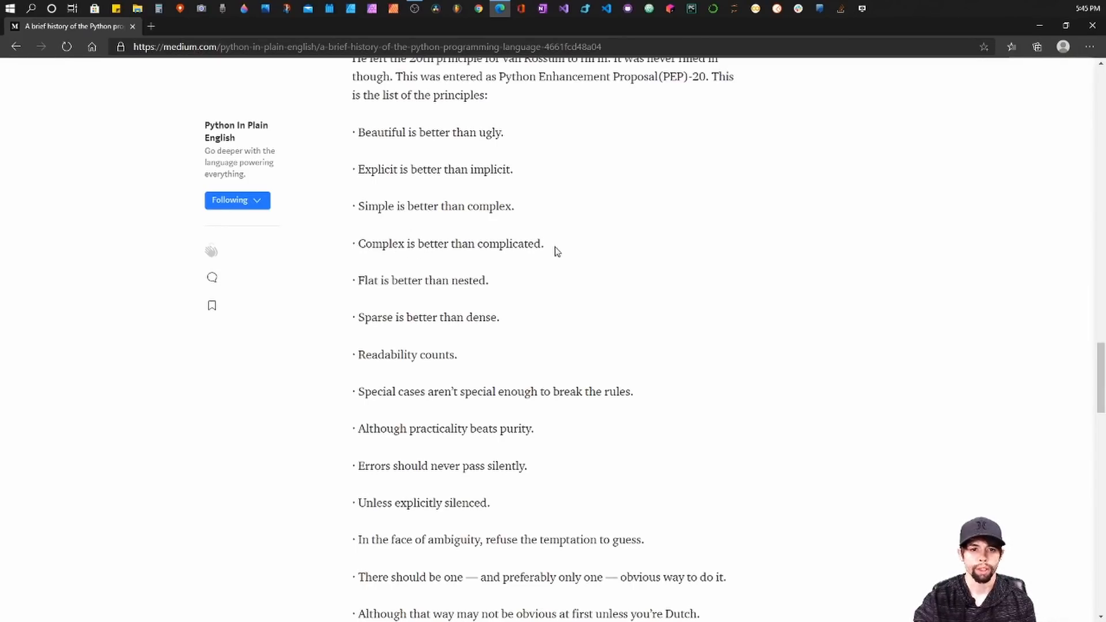
{"action": "mouse_move", "coordinate": [435, 286]}
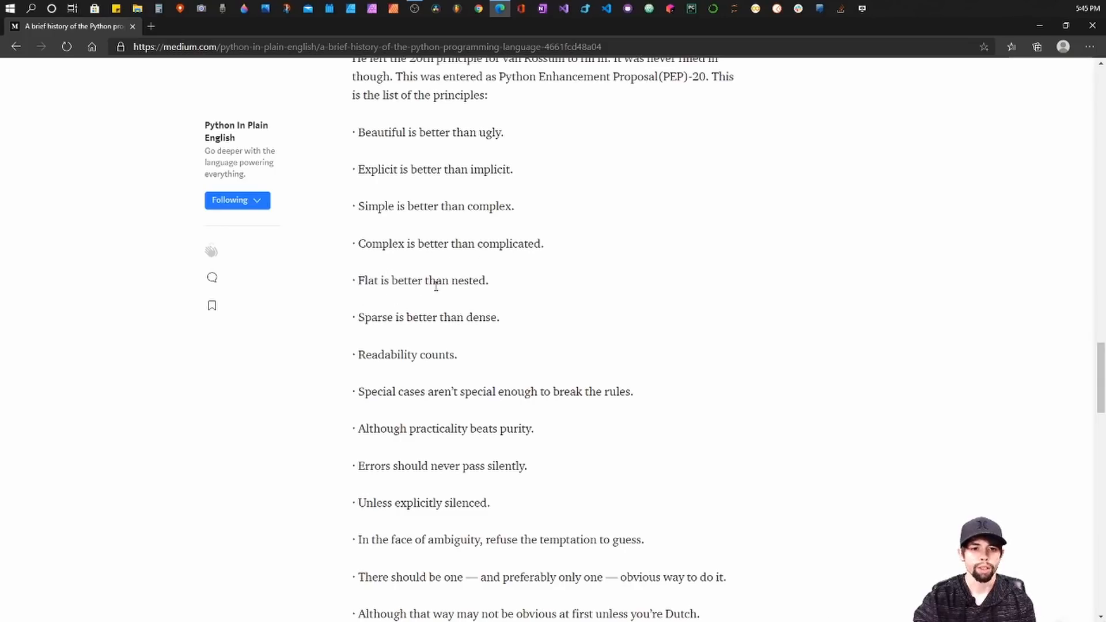
{"action": "mouse_move", "coordinate": [361, 319]}
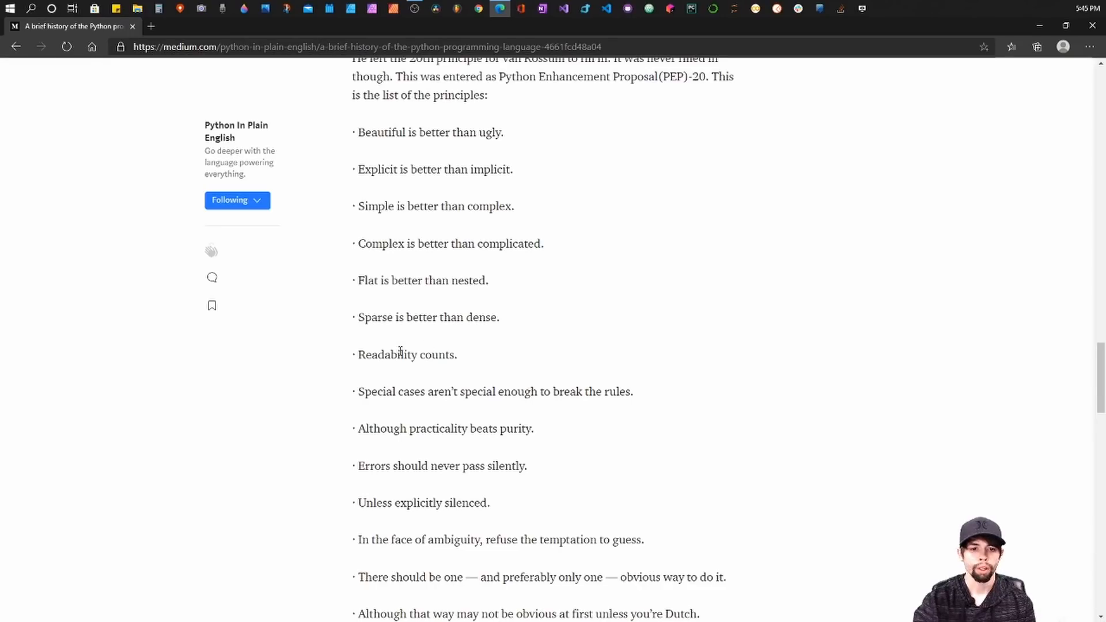
Step: Scroll to the final principle, 'Namespaces are one honking great idea,' and the closing paragraph
{"action": "scroll", "scroll_direction": "down", "scroll_amount": 3}
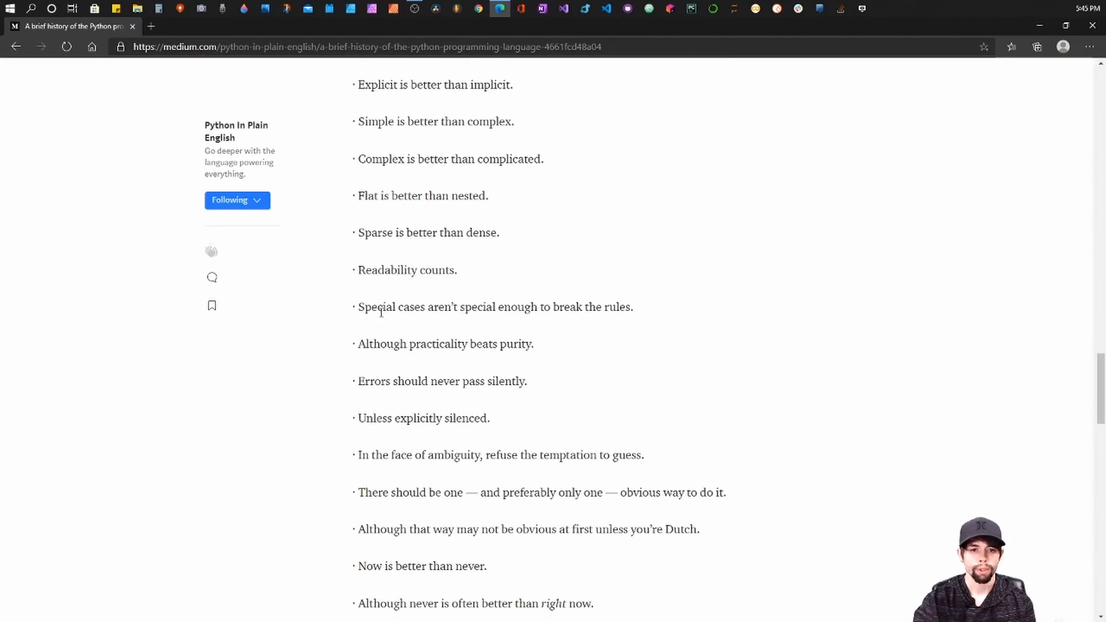
{"action": "mouse_move", "coordinate": [513, 314]}
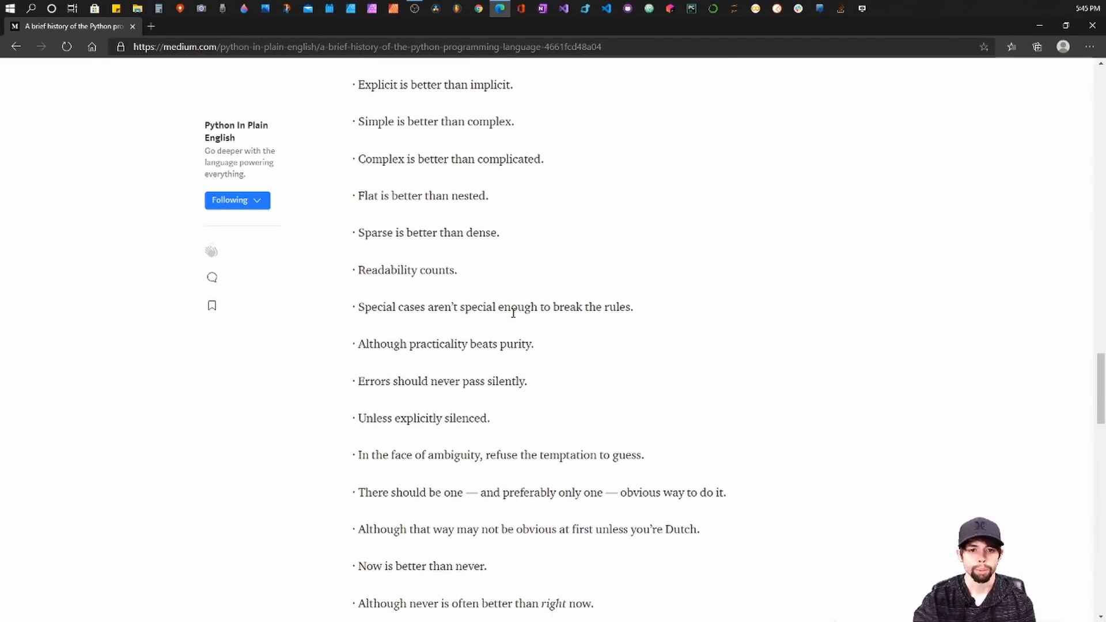
{"action": "mouse_move", "coordinate": [503, 349]}
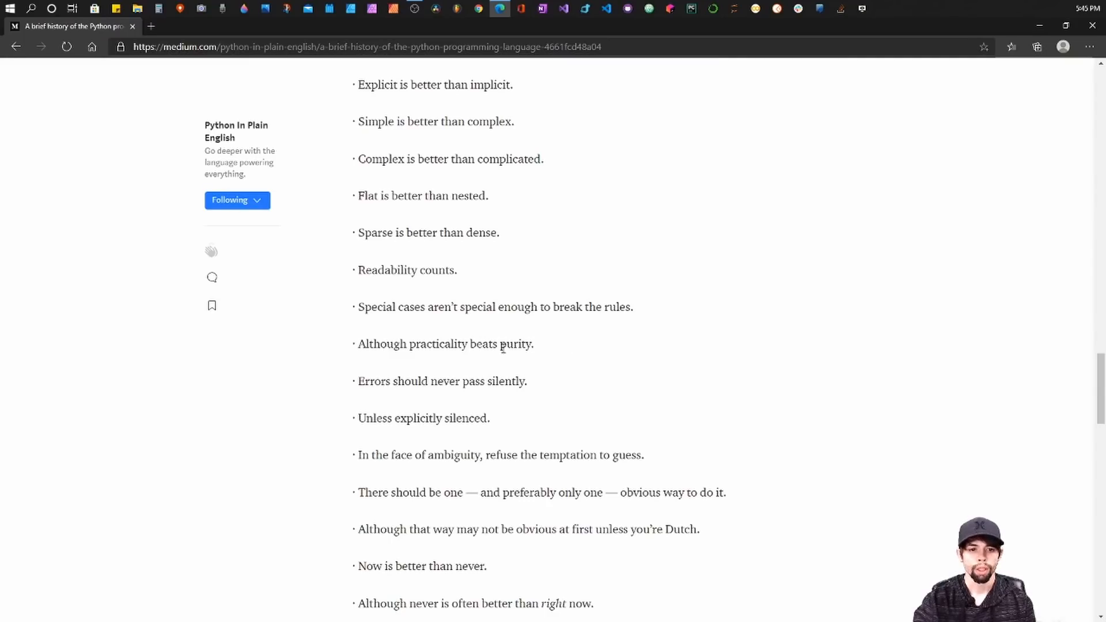
{"action": "mouse_move", "coordinate": [505, 355]}
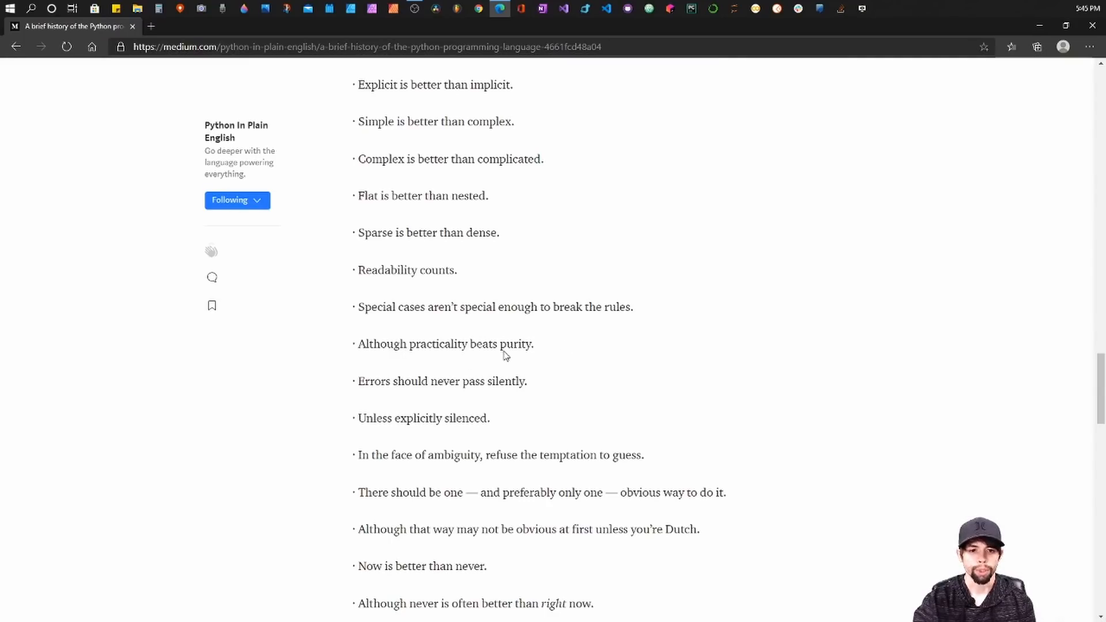
{"action": "scroll", "scroll_direction": "down", "scroll_amount": 3}
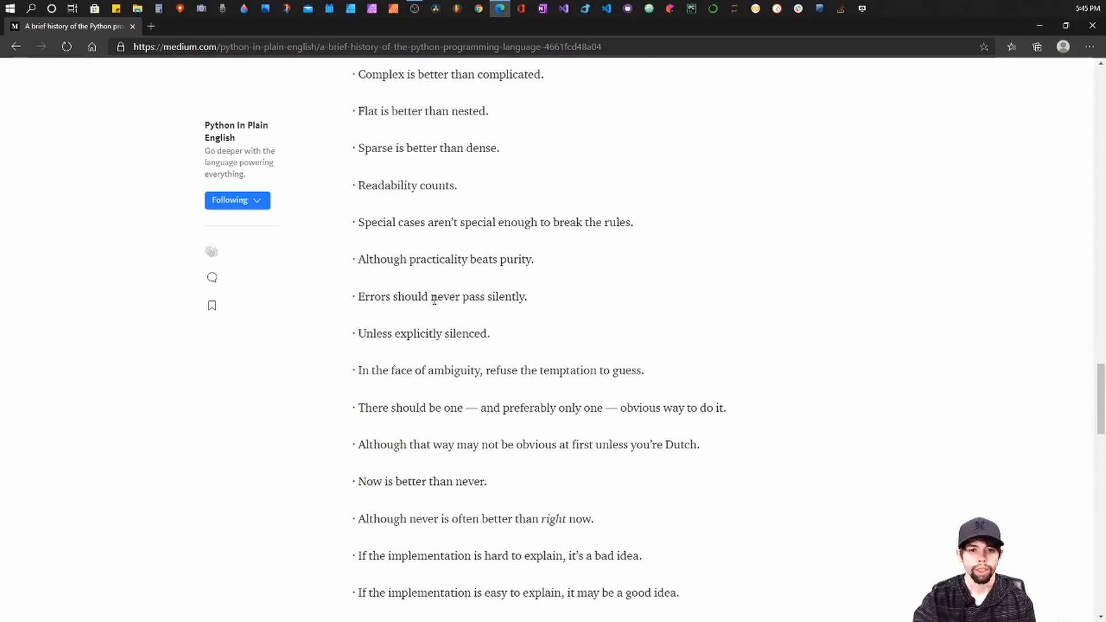
{"action": "mouse_move", "coordinate": [522, 310]}
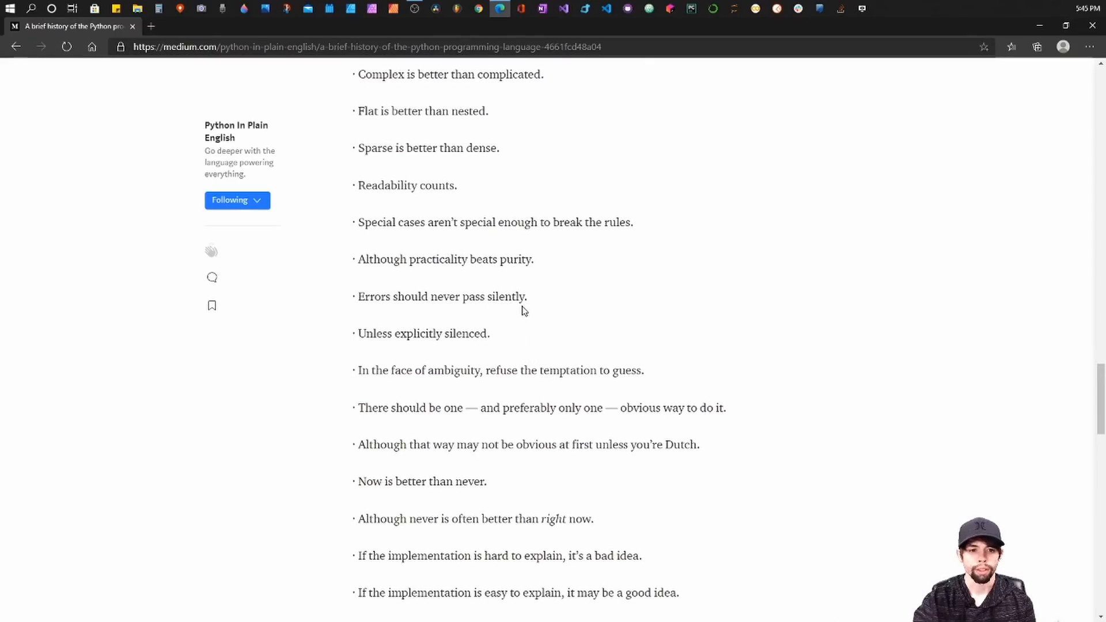
{"action": "mouse_move", "coordinate": [479, 340]}
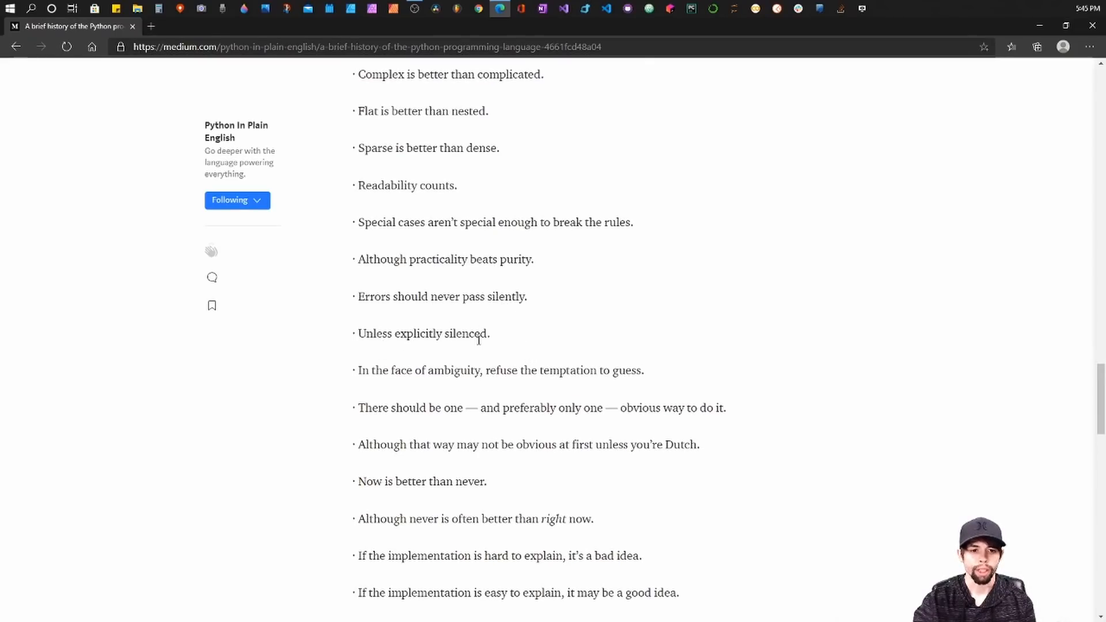
{"action": "scroll", "scroll_direction": "down", "scroll_amount": 3}
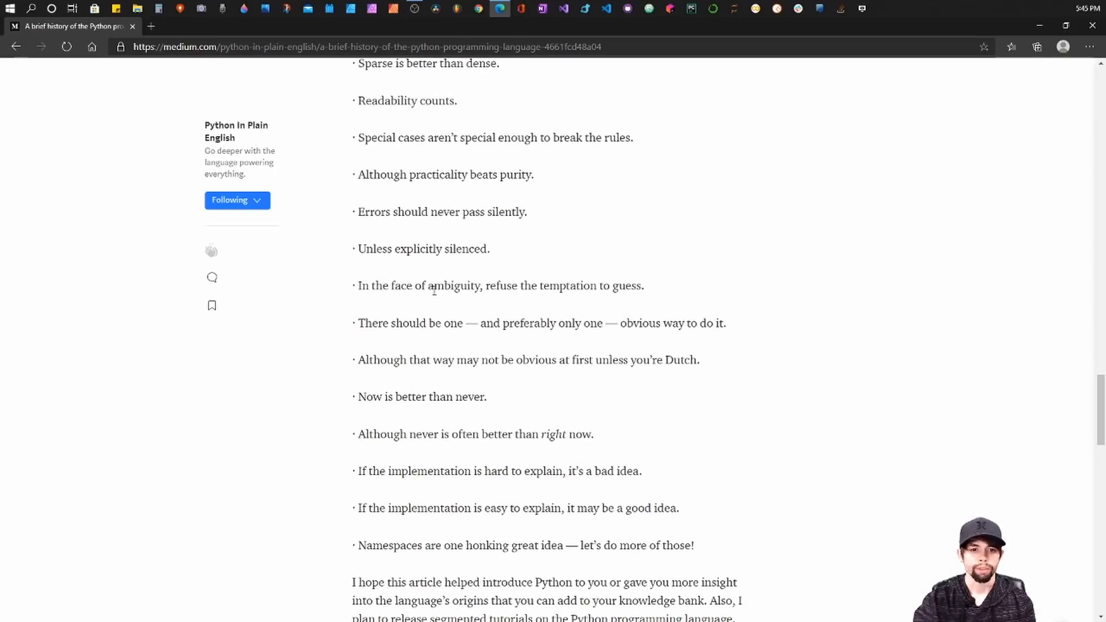
{"action": "mouse_move", "coordinate": [606, 308]}
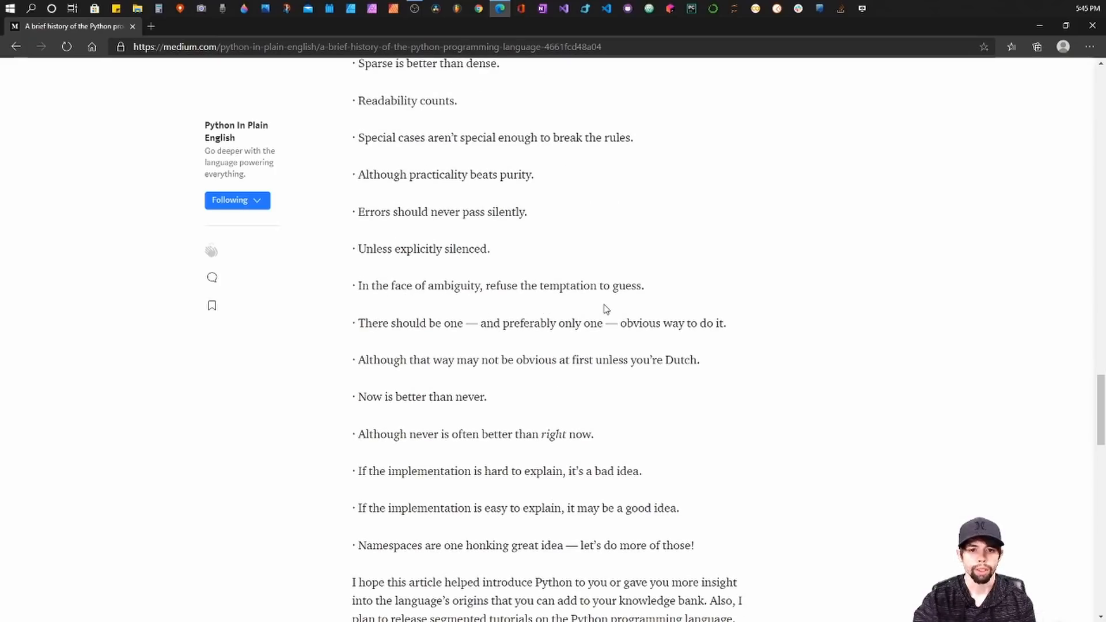
{"action": "mouse_move", "coordinate": [434, 344]}
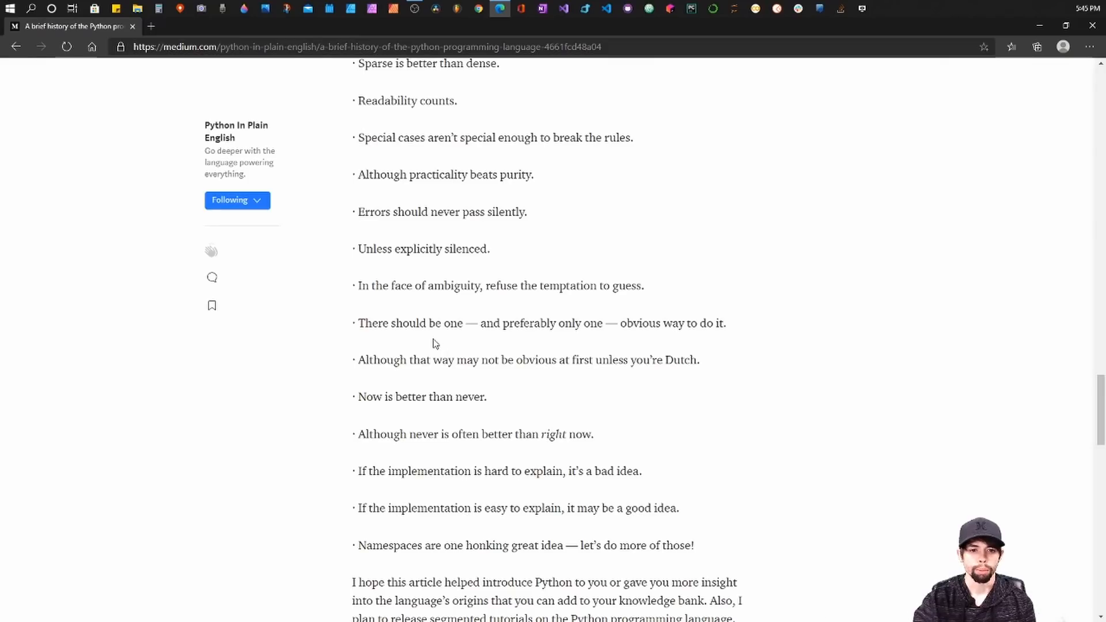
{"action": "mouse_move", "coordinate": [579, 349]}
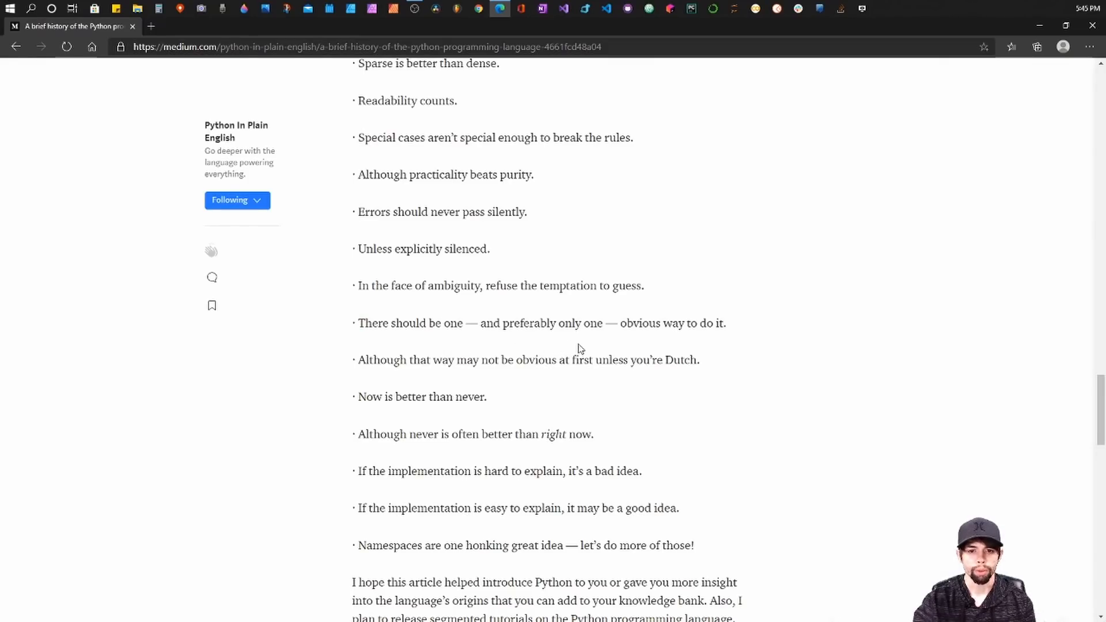
{"action": "mouse_move", "coordinate": [605, 358]}
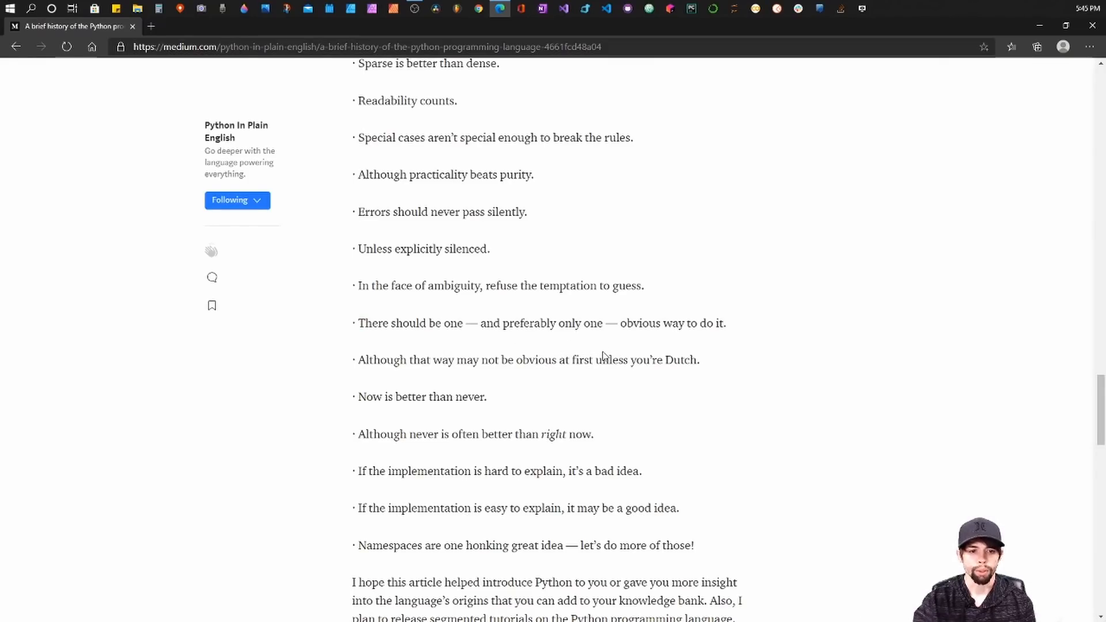
Step: Scroll slightly to fully reveal the closing paragraph about following the Medium account and YouTube channel
{"action": "scroll", "scroll_direction": "down", "scroll_amount": 3}
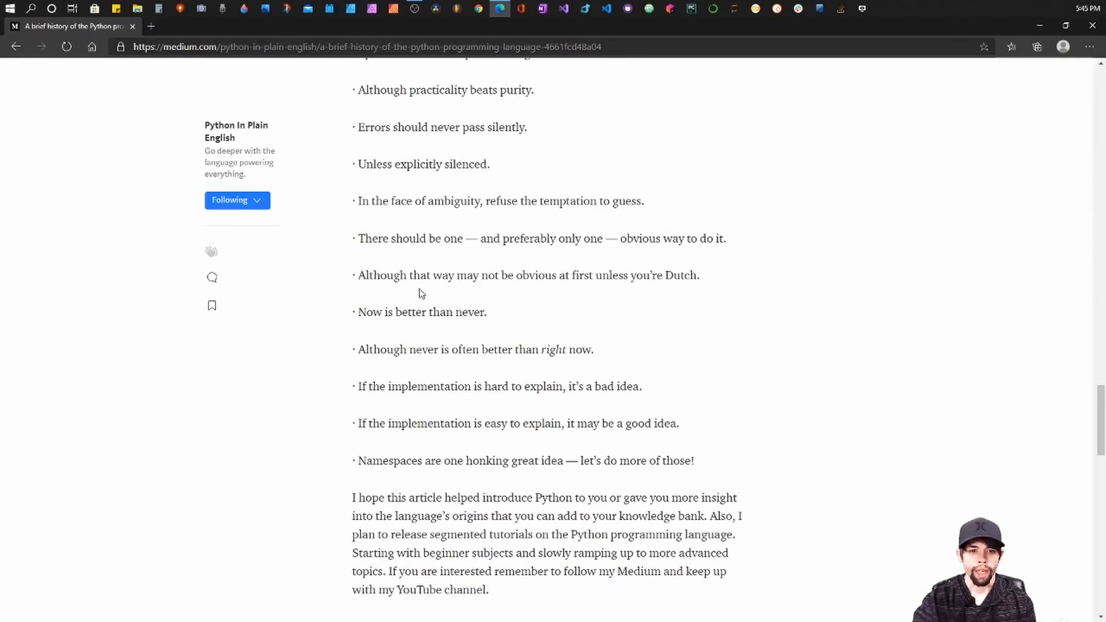
{"action": "mouse_move", "coordinate": [650, 304]}
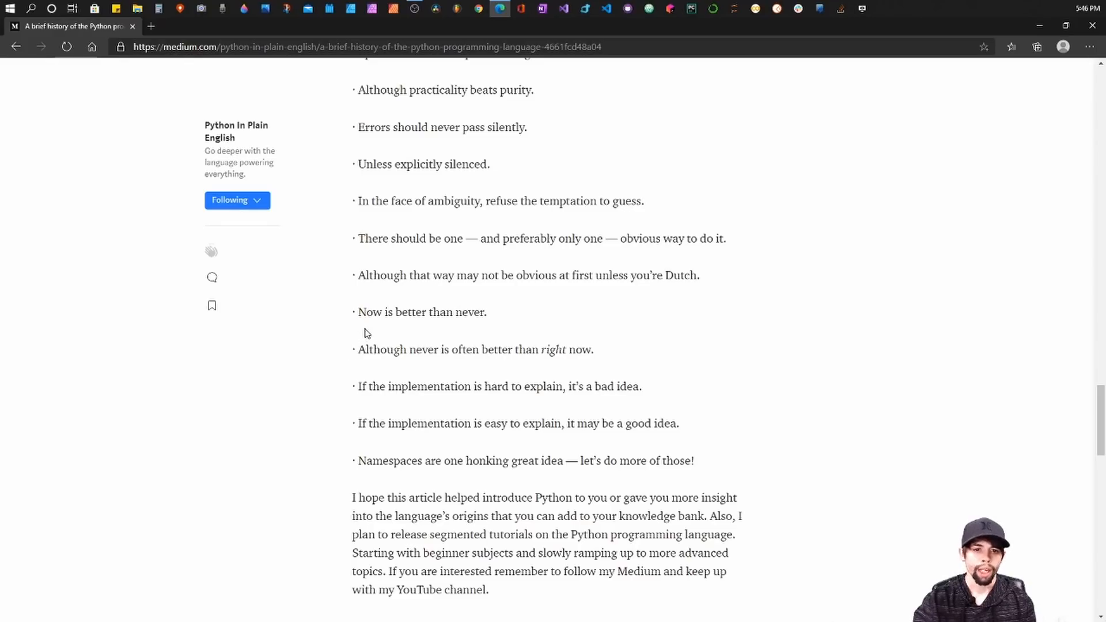
{"action": "mouse_move", "coordinate": [393, 373]}
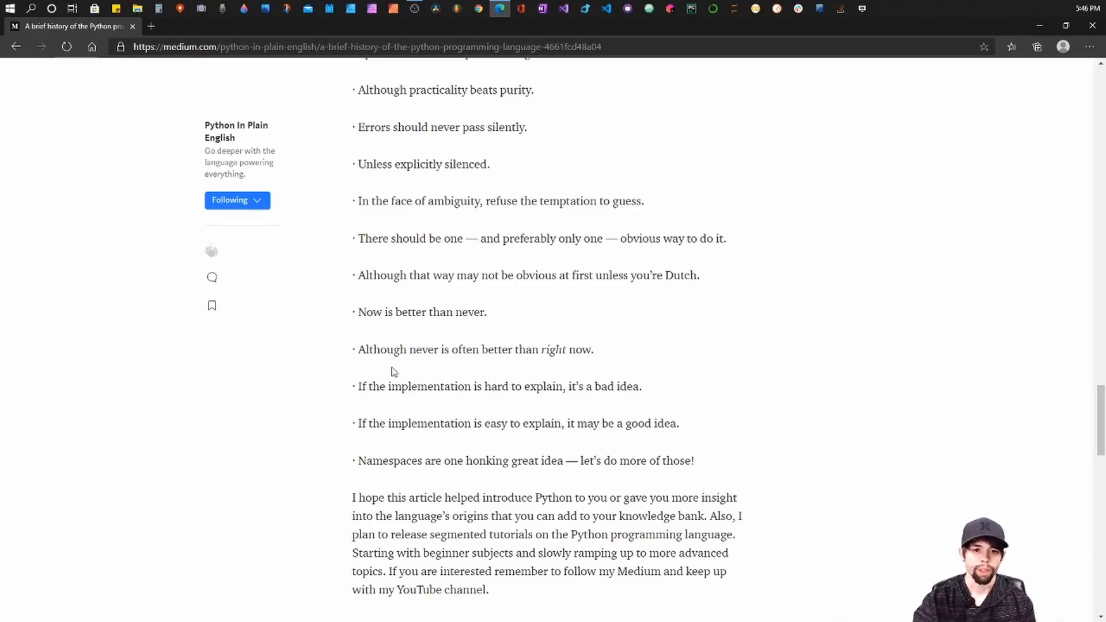
{"action": "mouse_move", "coordinate": [566, 346]}
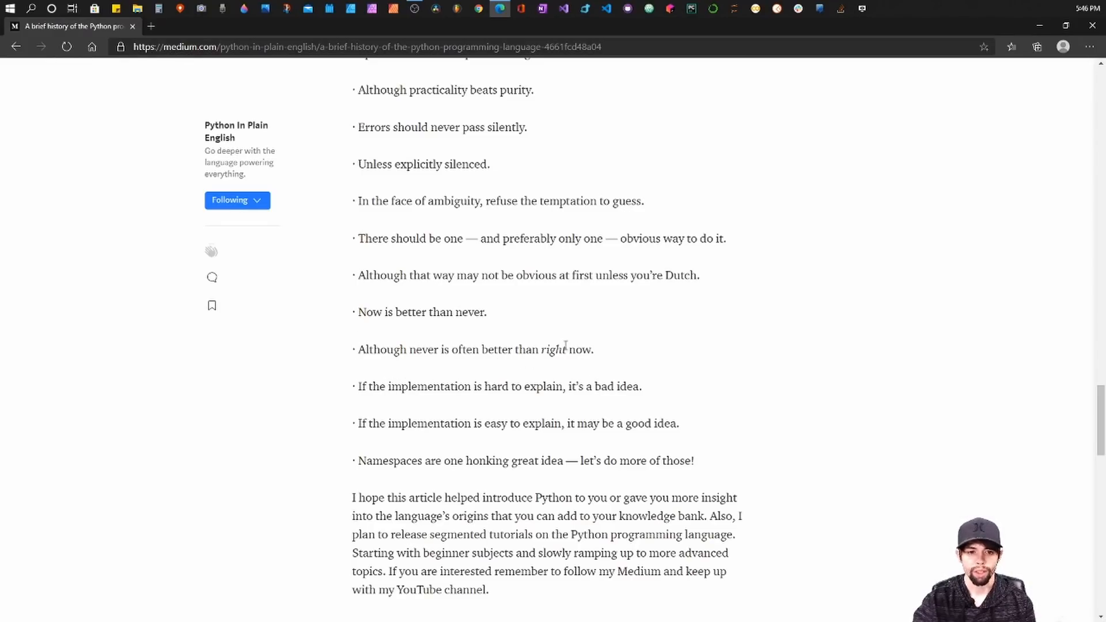
{"action": "mouse_move", "coordinate": [376, 406]}
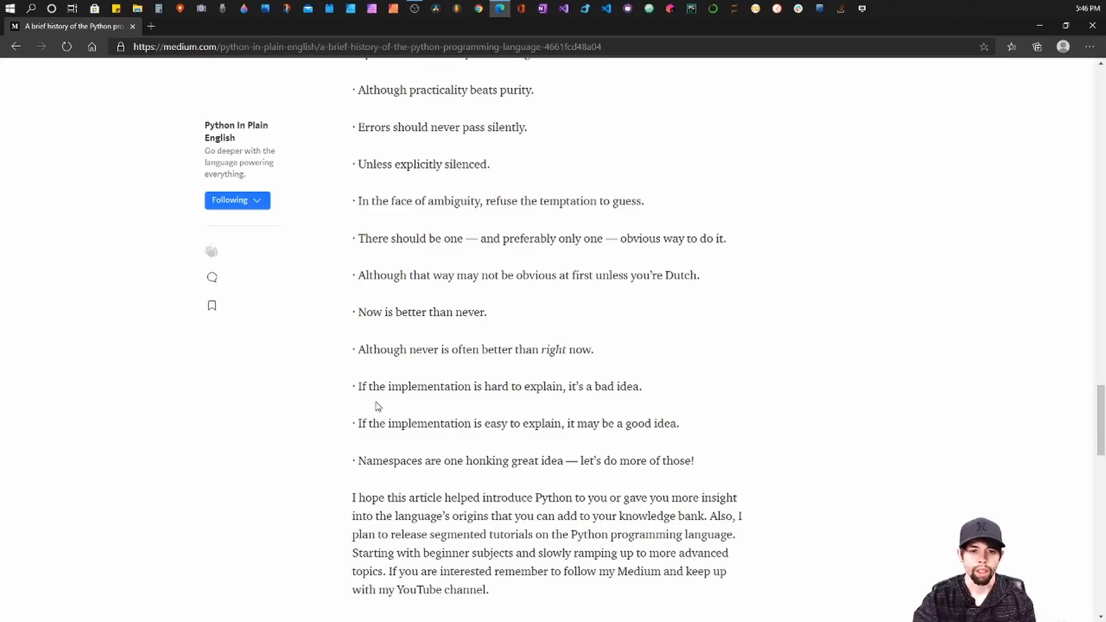
{"action": "mouse_move", "coordinate": [563, 400]}
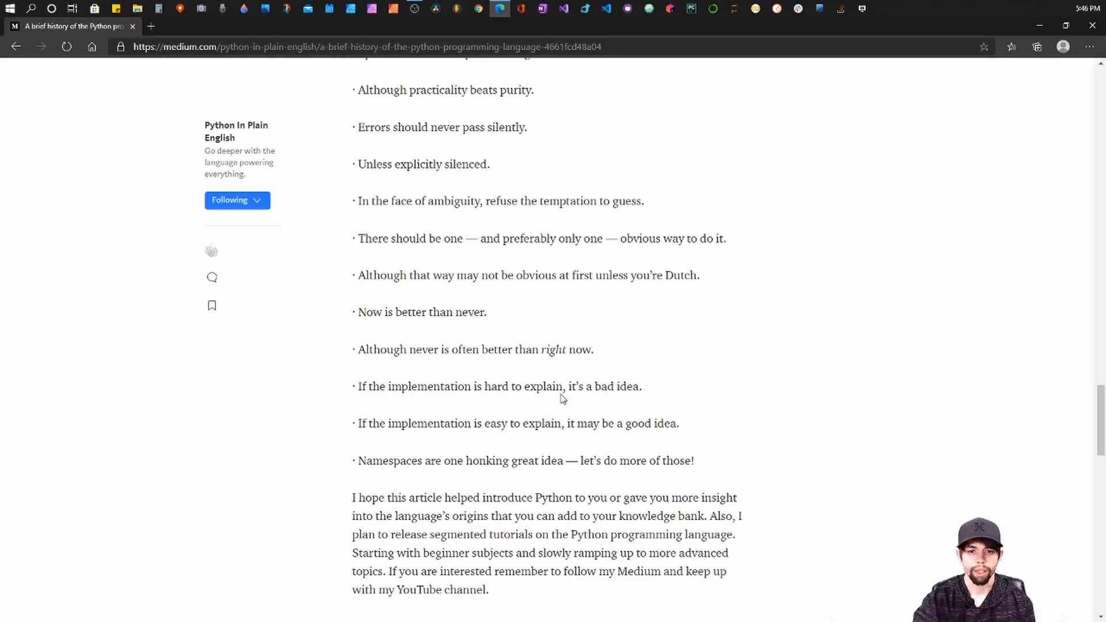
{"action": "mouse_move", "coordinate": [508, 418]}
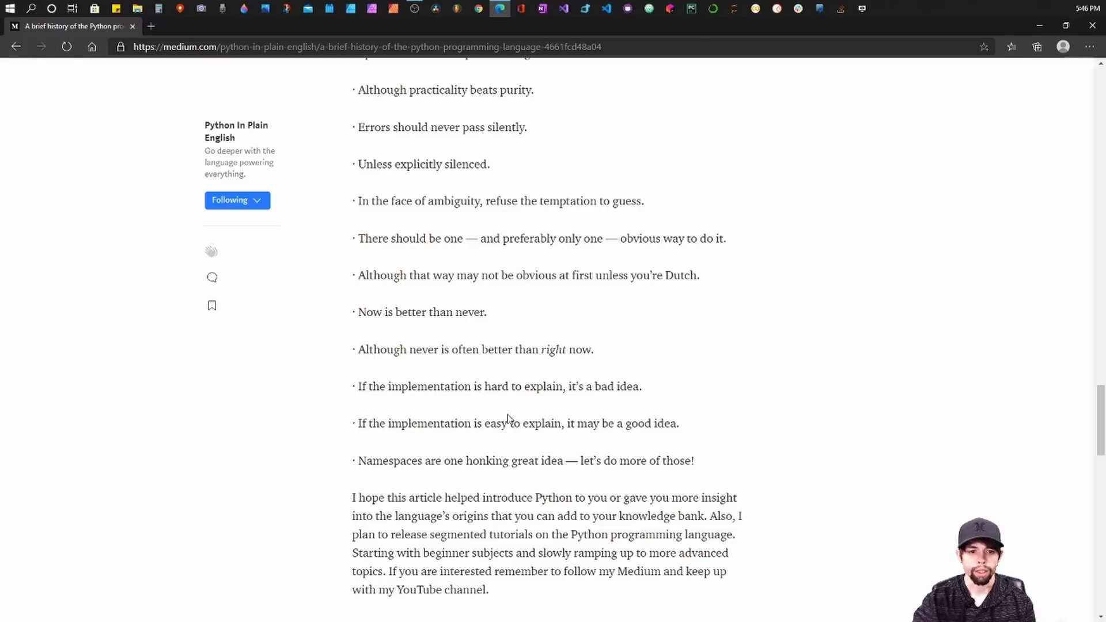
{"action": "mouse_move", "coordinate": [541, 436]}
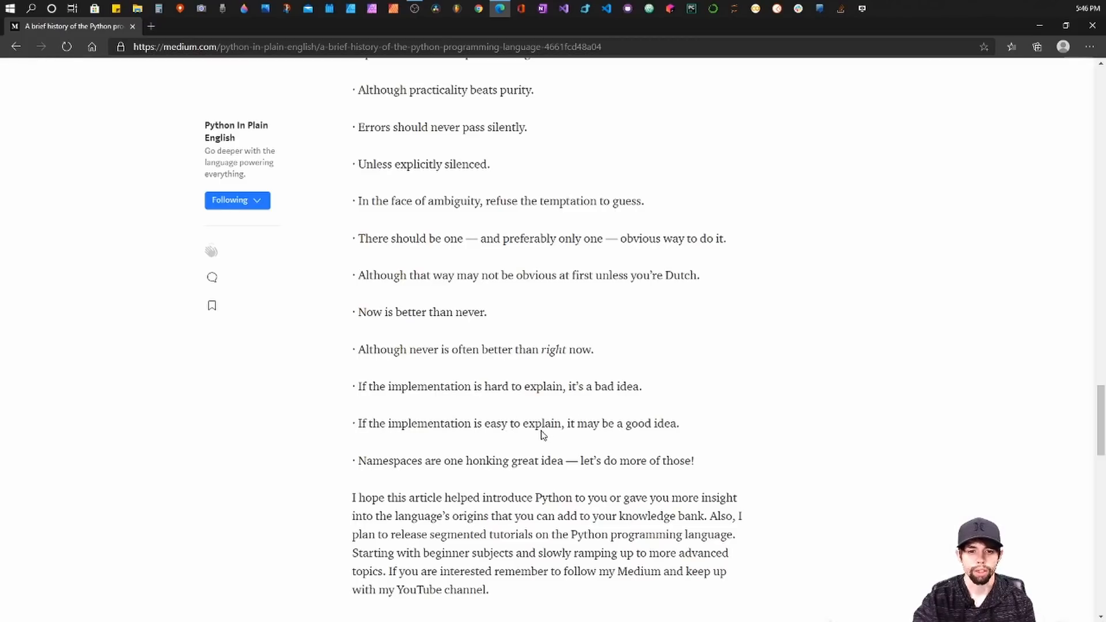
{"action": "mouse_move", "coordinate": [658, 443]}
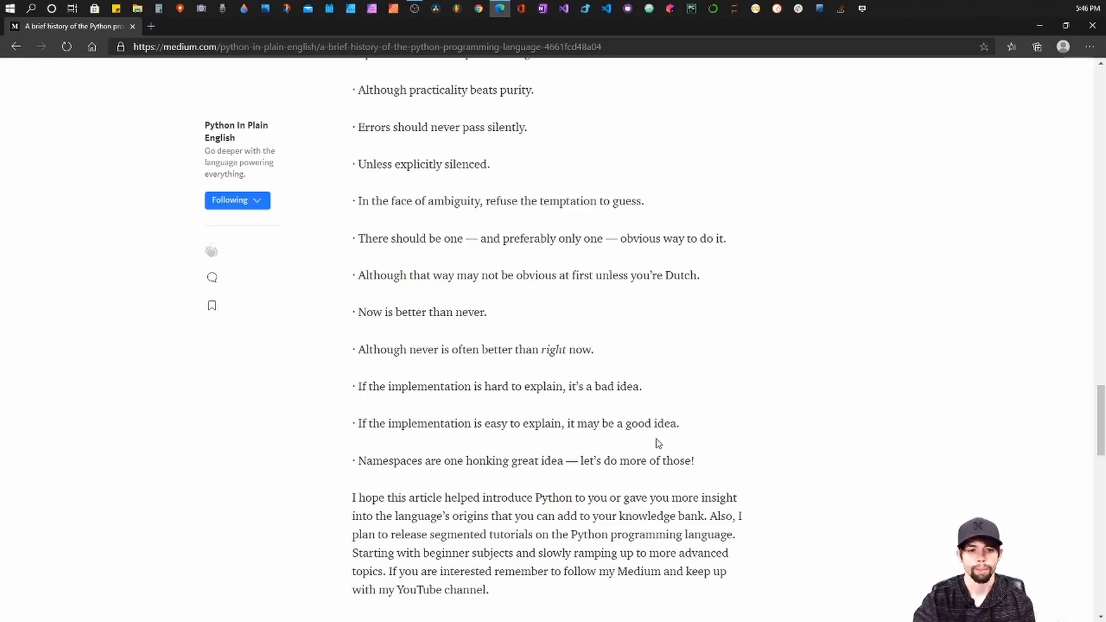
{"action": "mouse_move", "coordinate": [444, 464]}
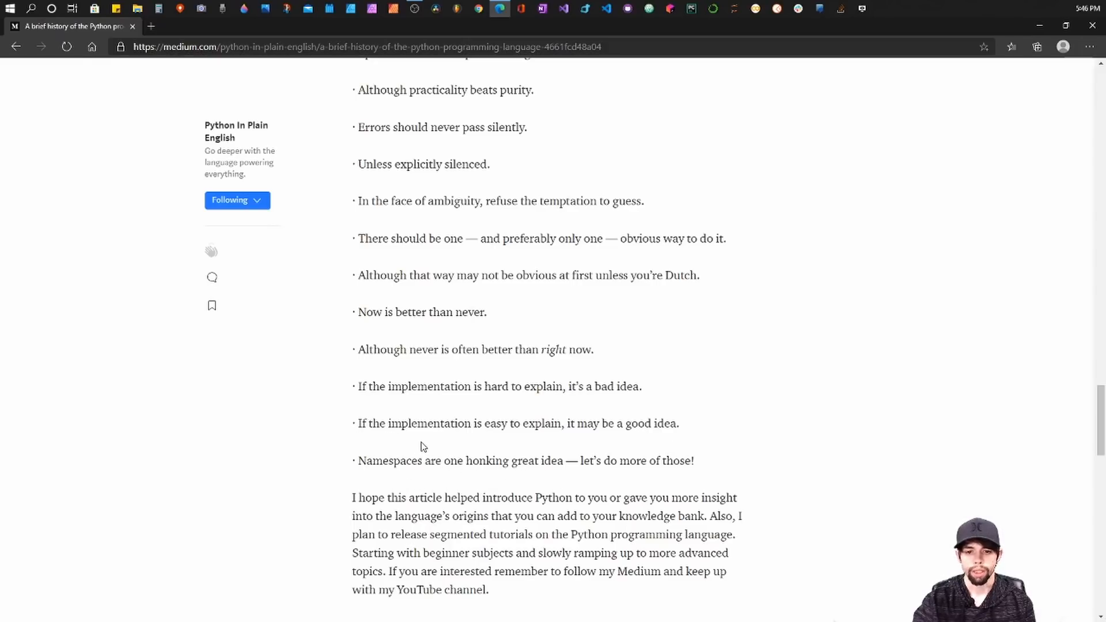
{"action": "mouse_move", "coordinate": [513, 306]}
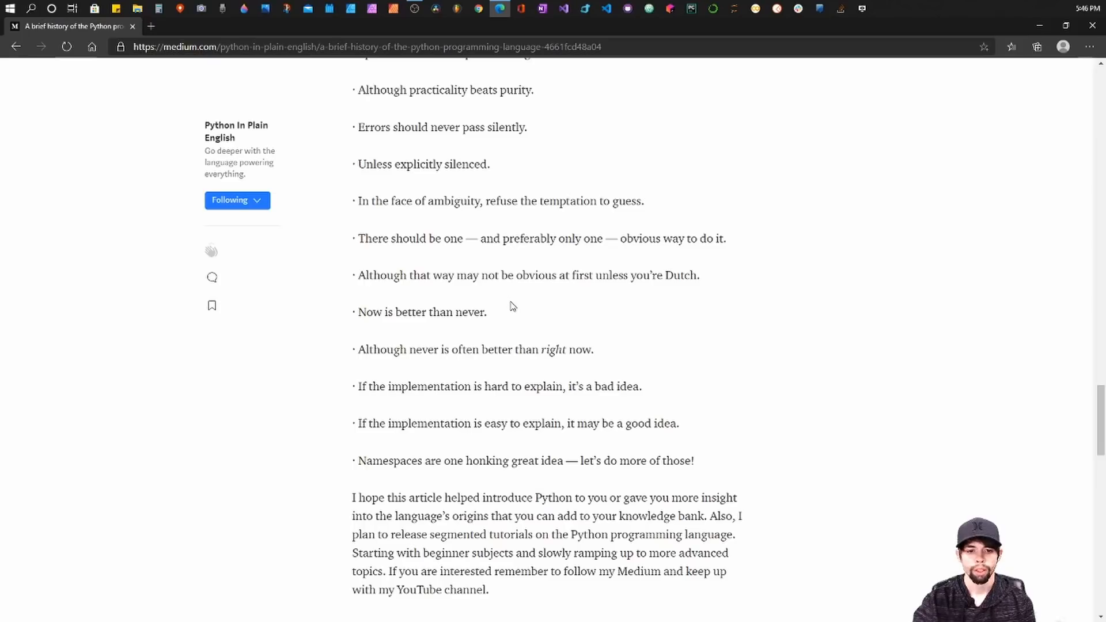
Step: Scroll back up to the PEP-20 introduction and 'Beautiful is better than ugly'
{"action": "scroll", "scroll_direction": "up", "scroll_amount": 3}
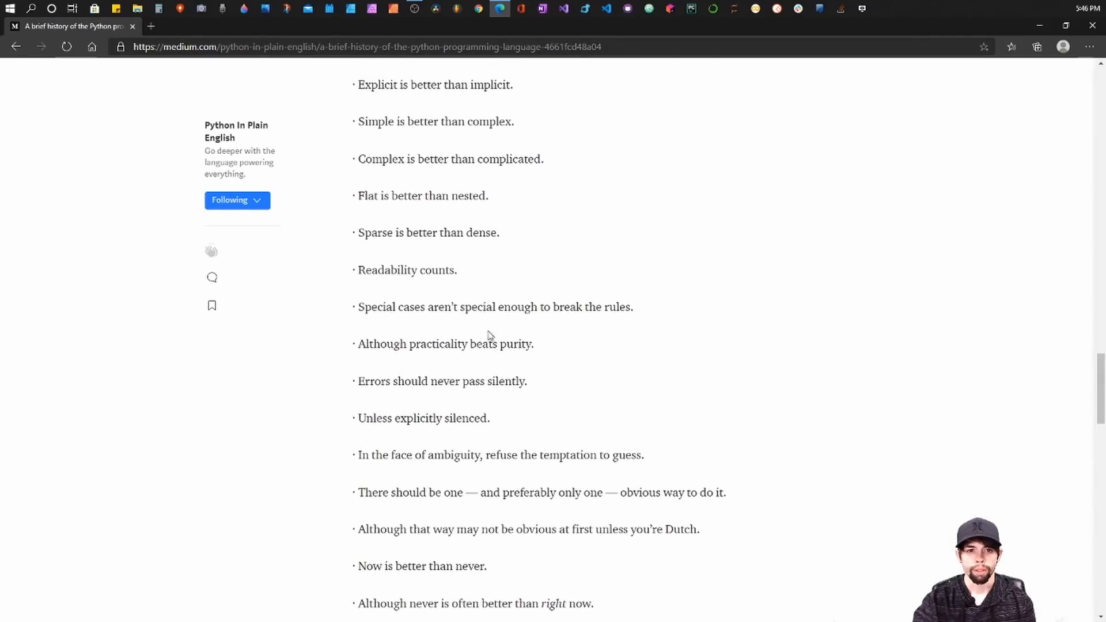
{"action": "mouse_move", "coordinate": [418, 214]}
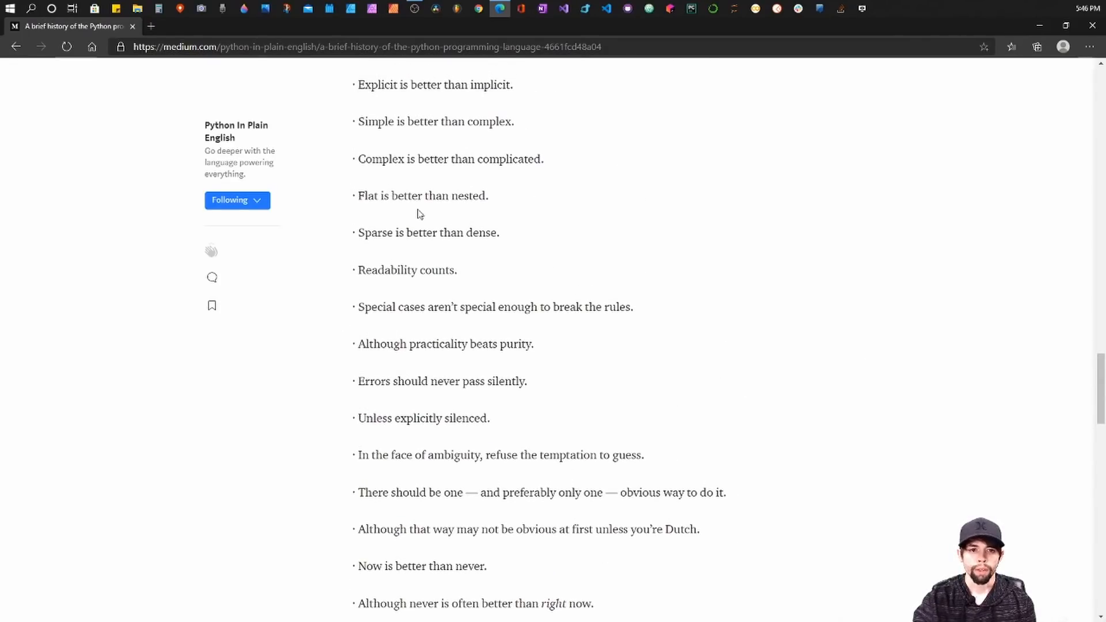
{"action": "mouse_move", "coordinate": [568, 233]}
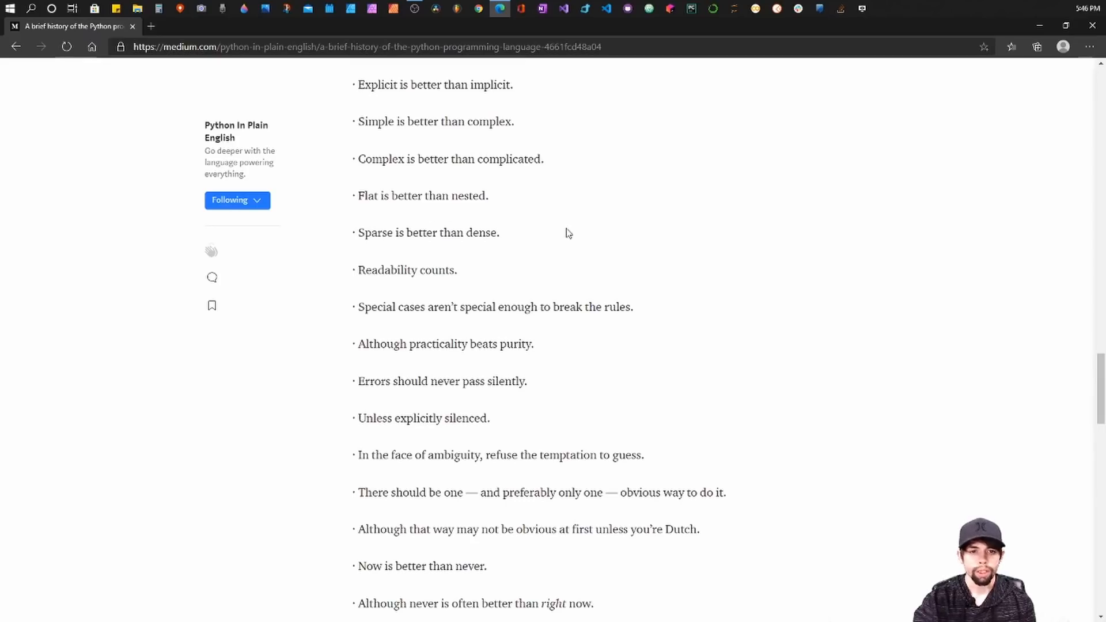
{"action": "scroll", "scroll_direction": "up", "scroll_amount": 3}
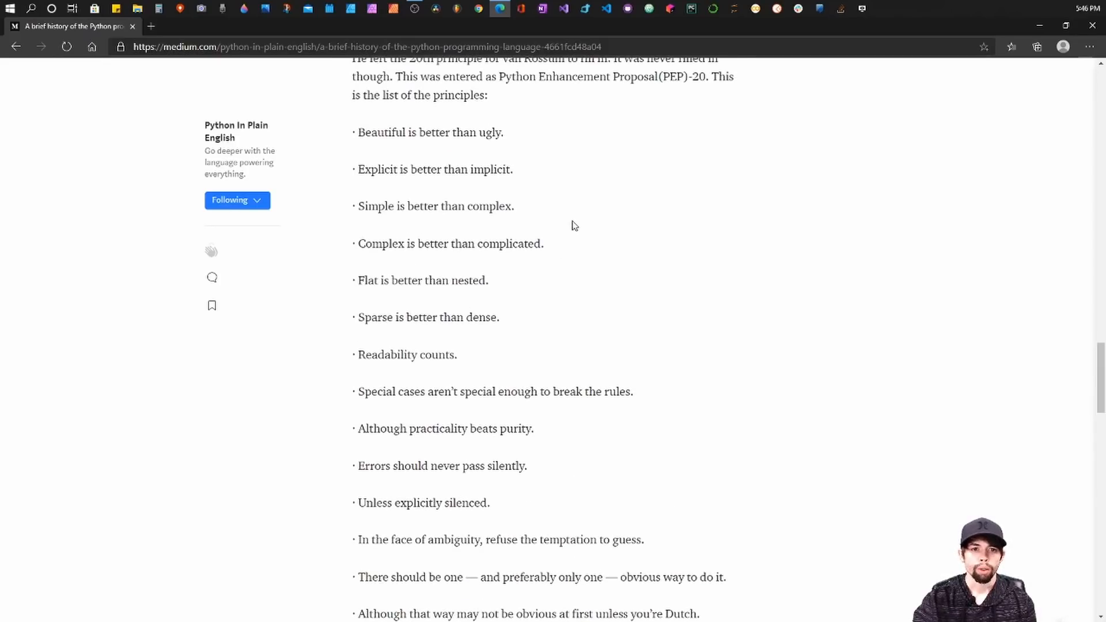
{"action": "mouse_move", "coordinate": [532, 205]}
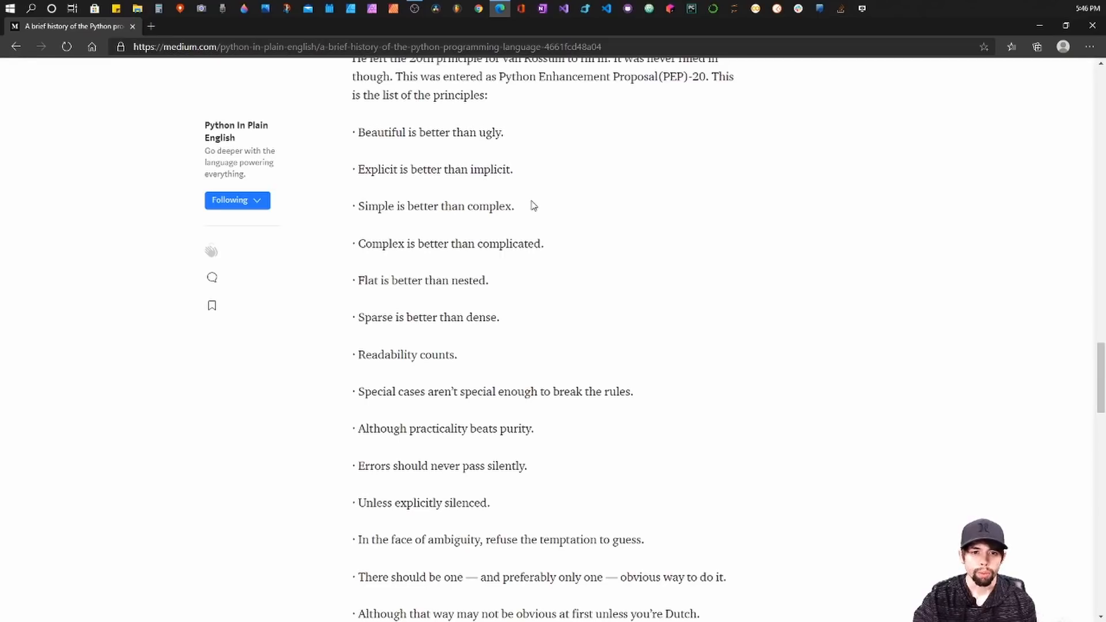
{"action": "mouse_move", "coordinate": [597, 225]}
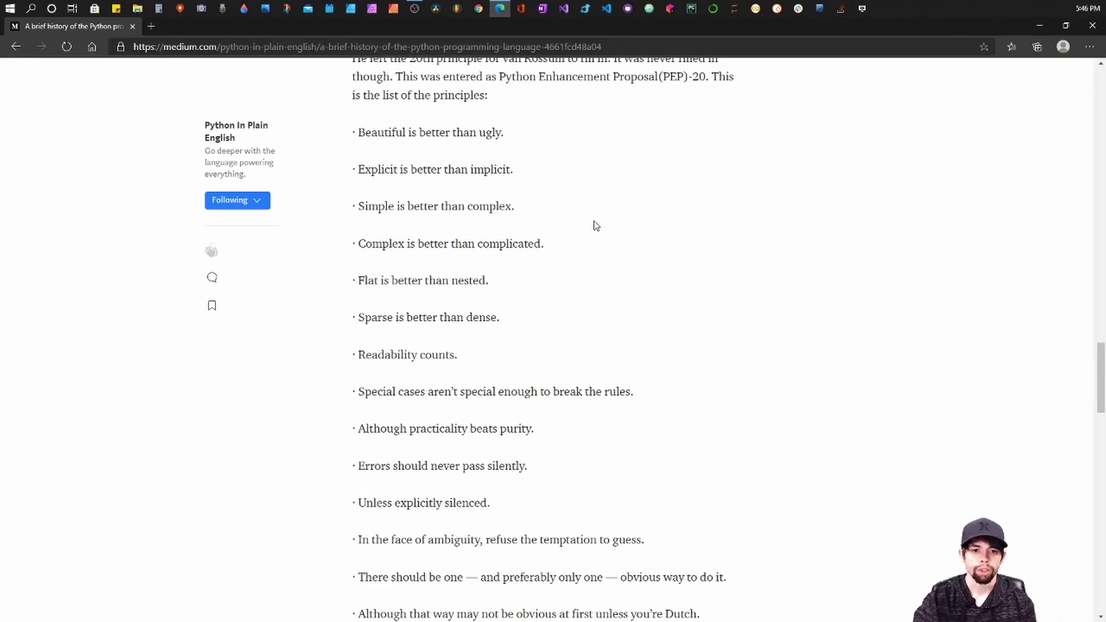
{"action": "mouse_move", "coordinate": [613, 230]}
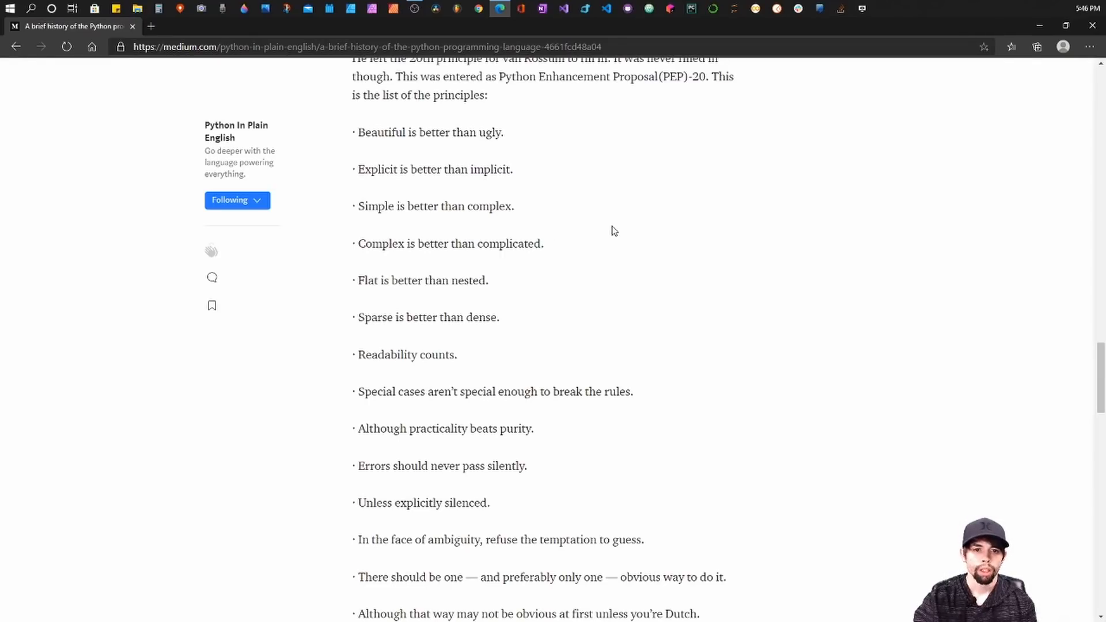
{"action": "mouse_move", "coordinate": [436, 264]}
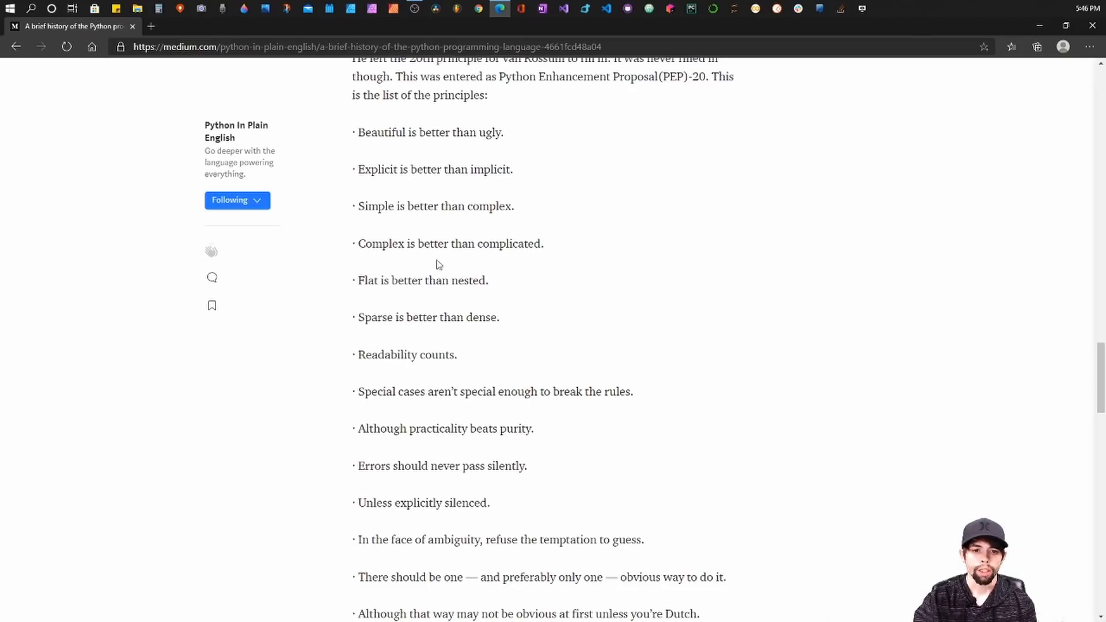
{"action": "mouse_move", "coordinate": [428, 386]}
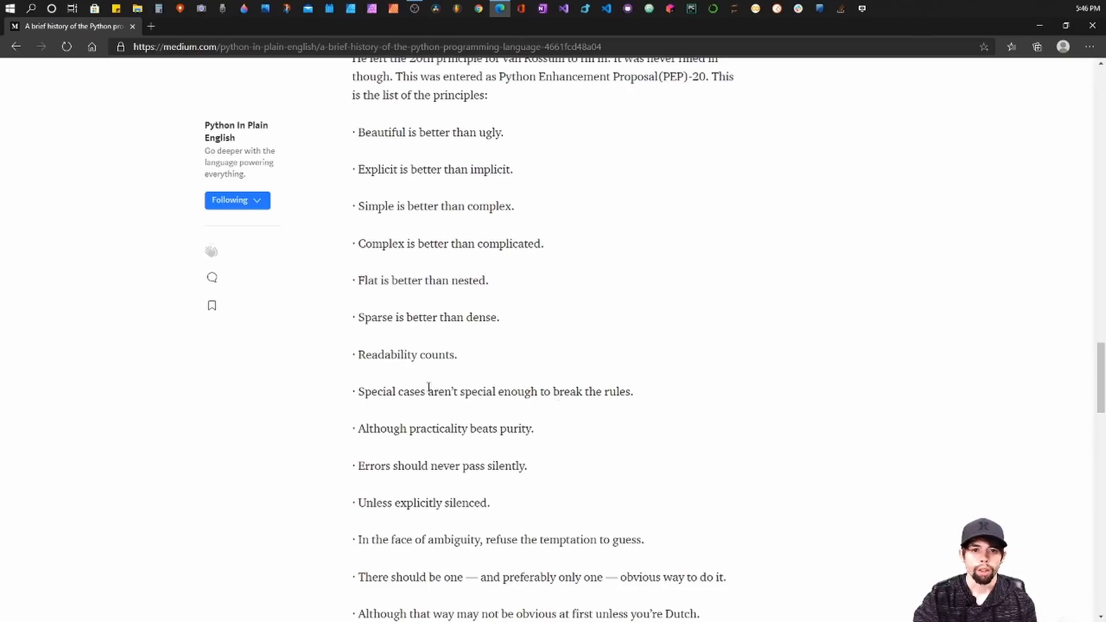
{"action": "mouse_move", "coordinate": [431, 351]}
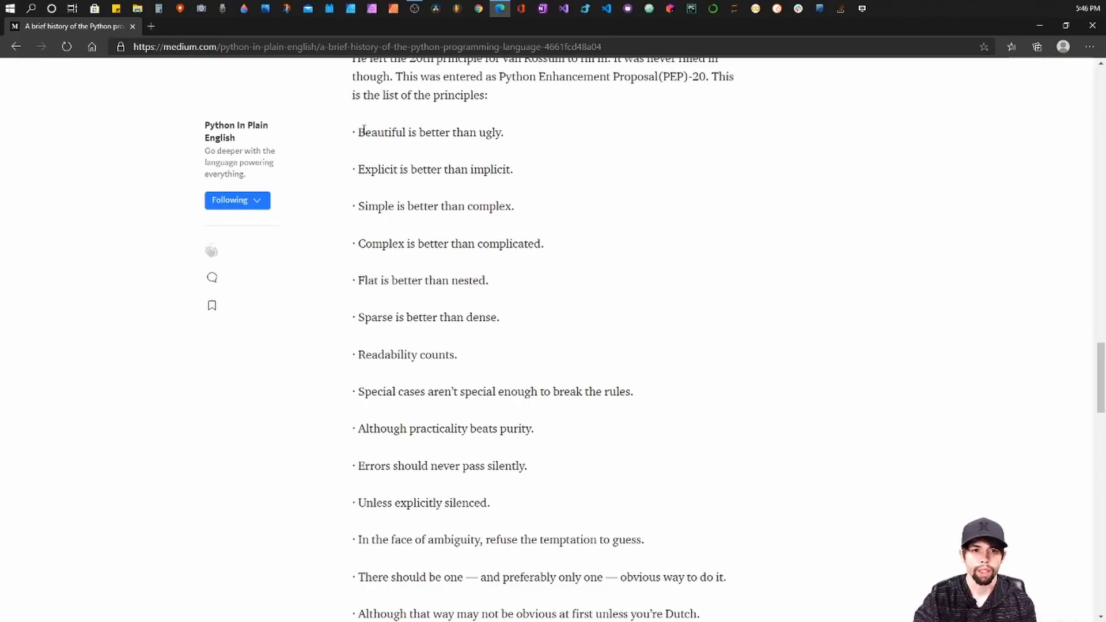
{"action": "mouse_move", "coordinate": [525, 154]}
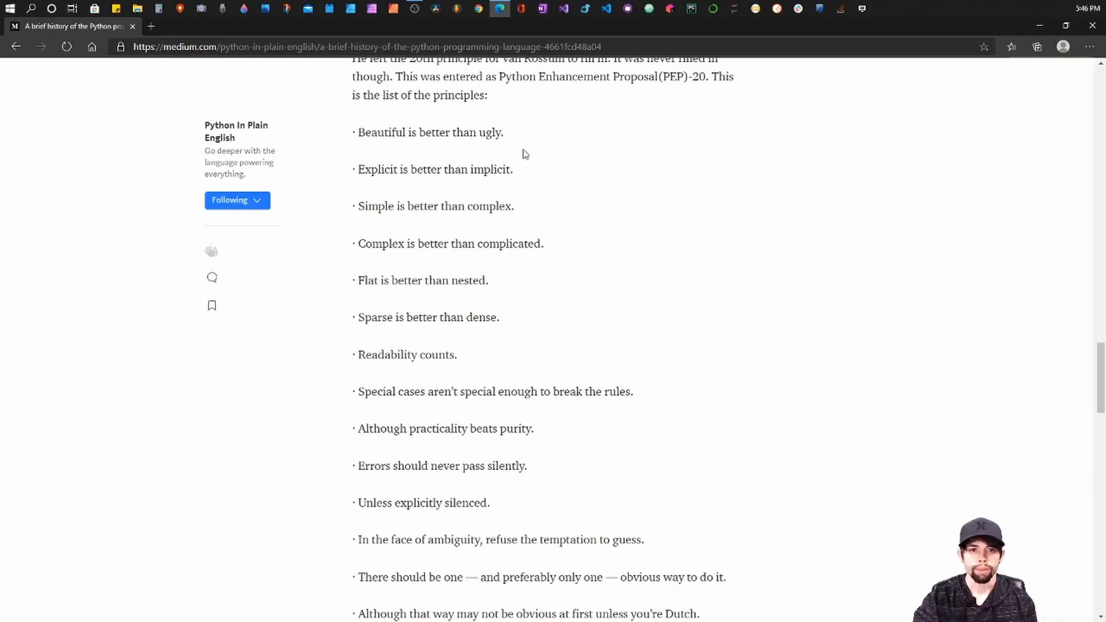